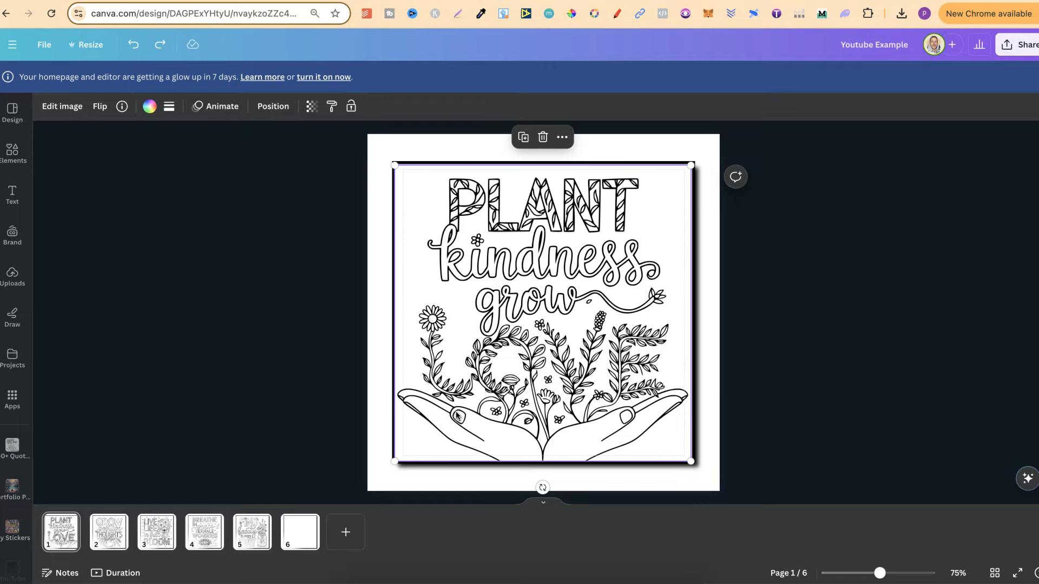
mouse_move(394, 460)
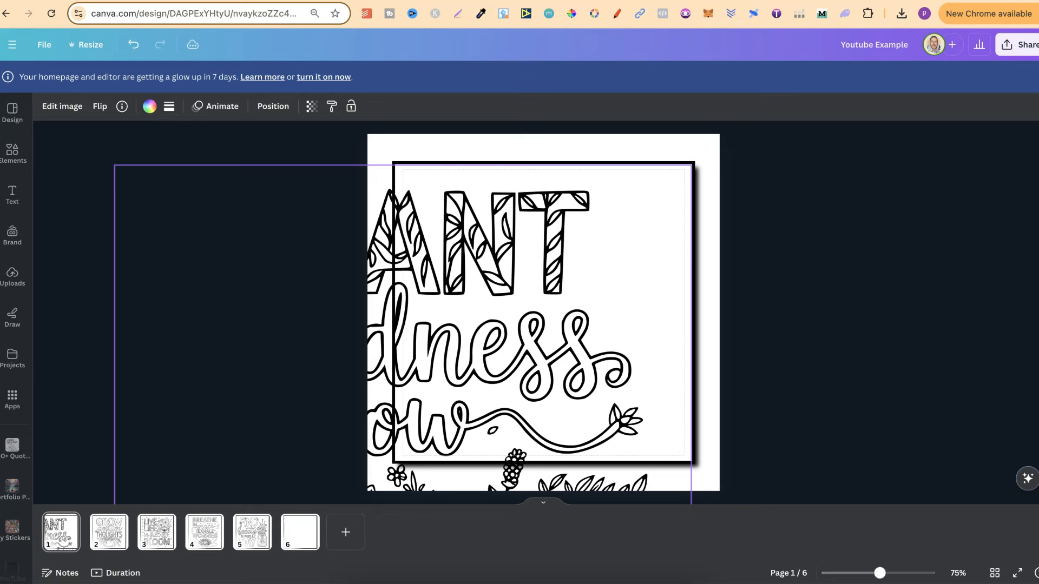
Enter a $0 fair price for the 100+ Ideogram Quote Coloring Page Prompts
drag(116, 169, 259, 169)
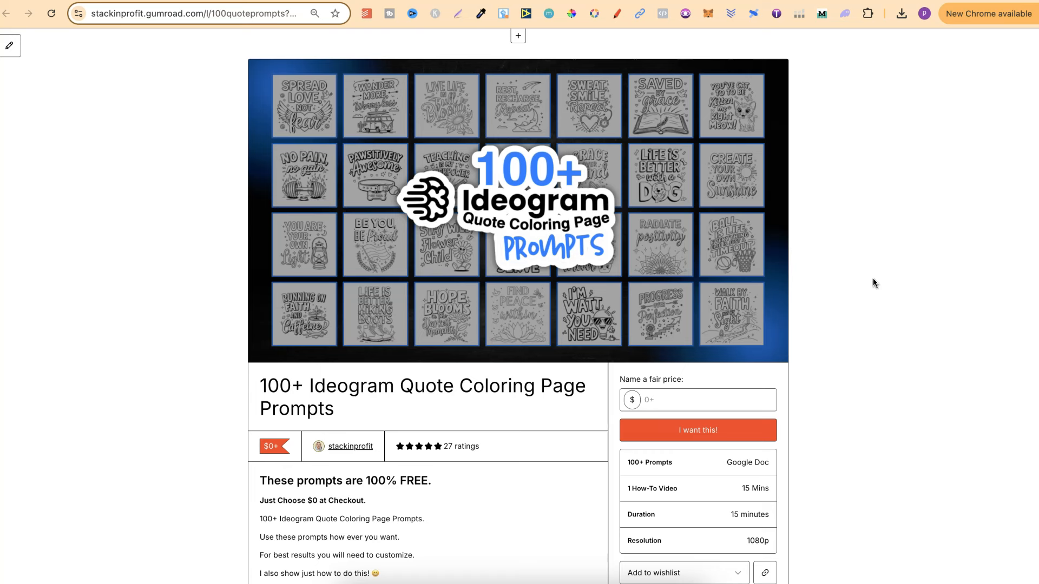
scroll(down, 3)
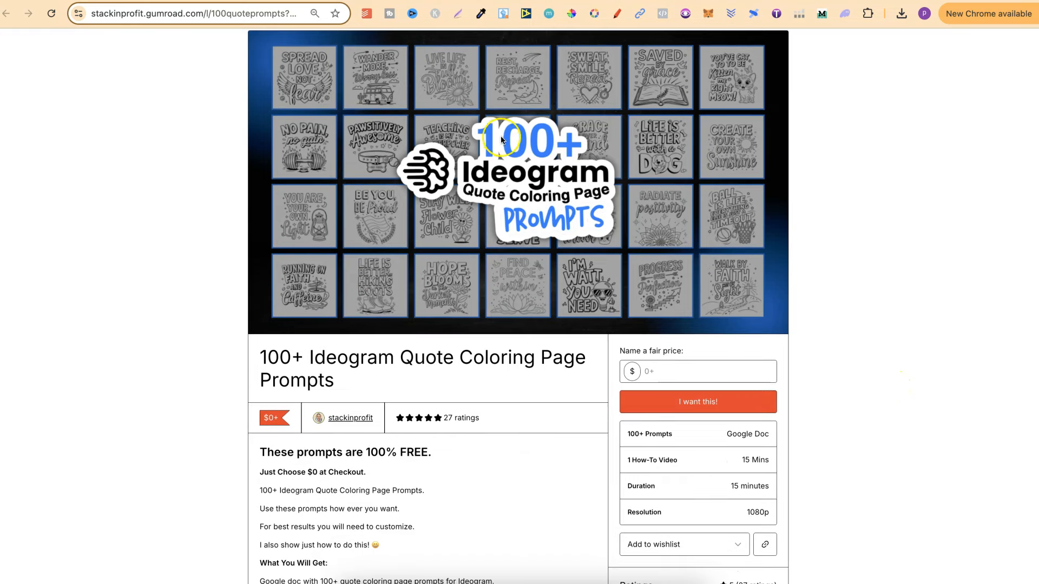
mouse_move(571, 181)
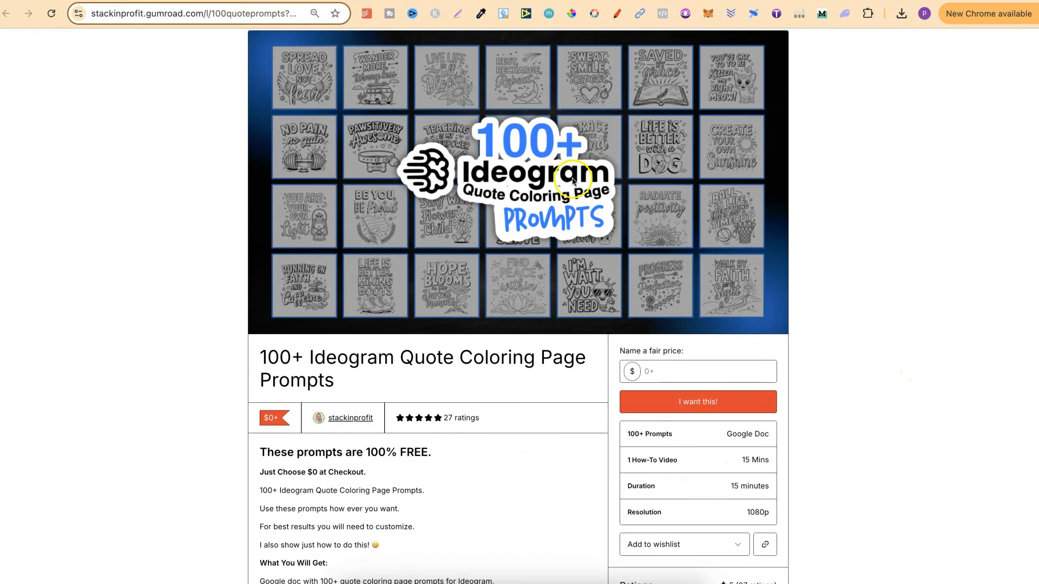
mouse_move(884, 384)
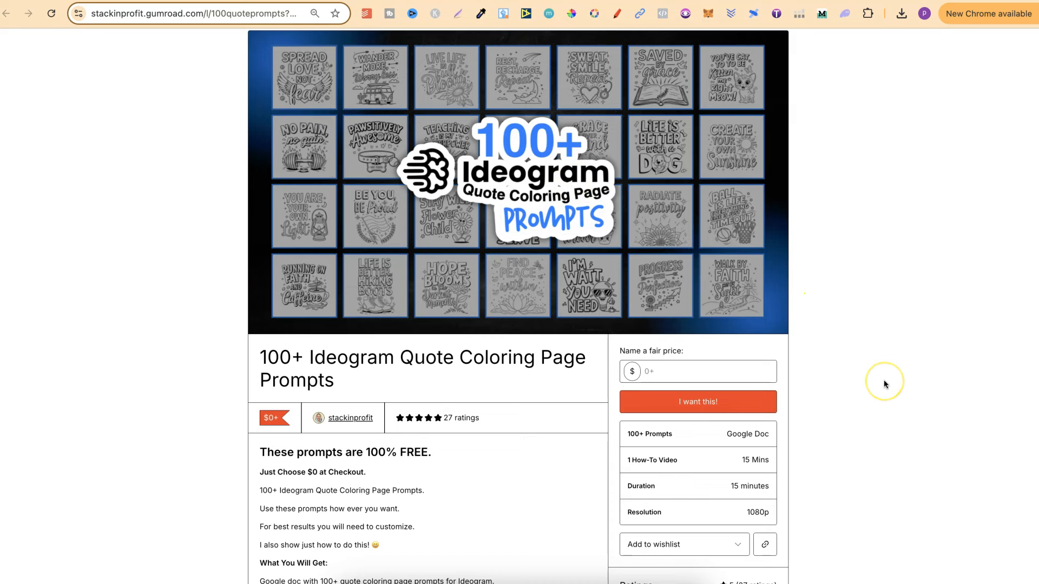
scroll(down, 3)
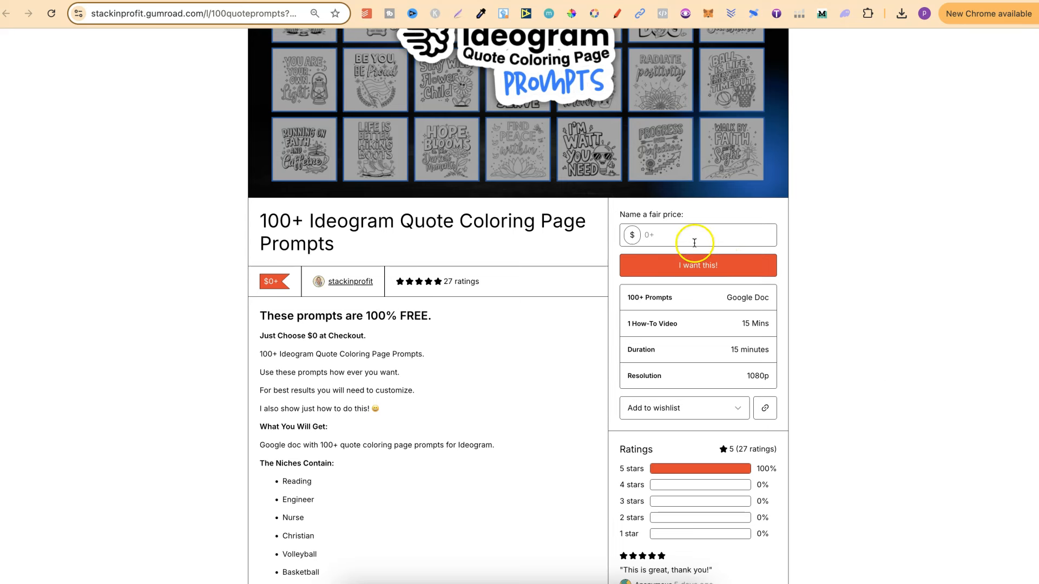
click(688, 236)
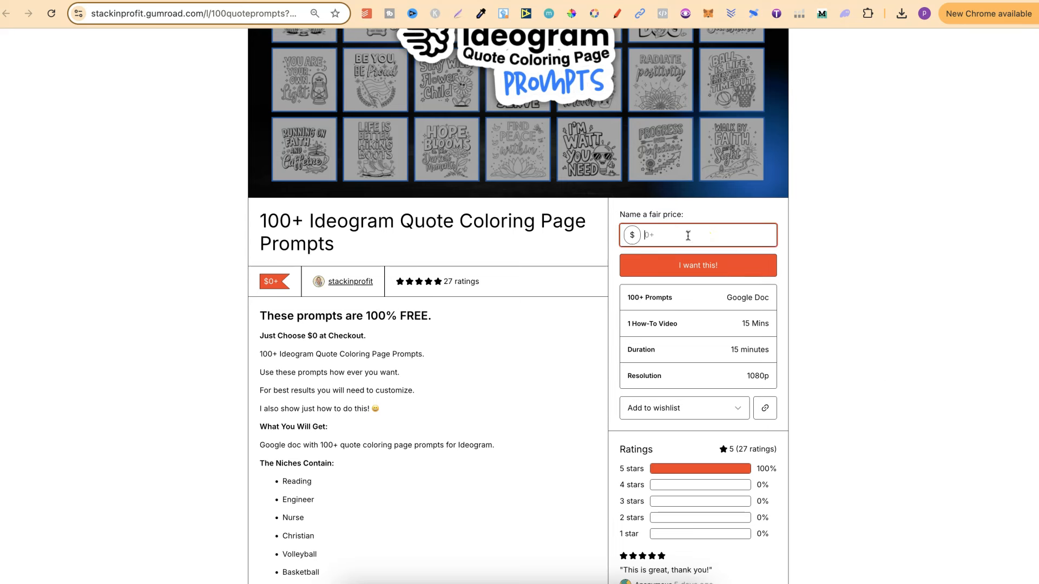
text(0)
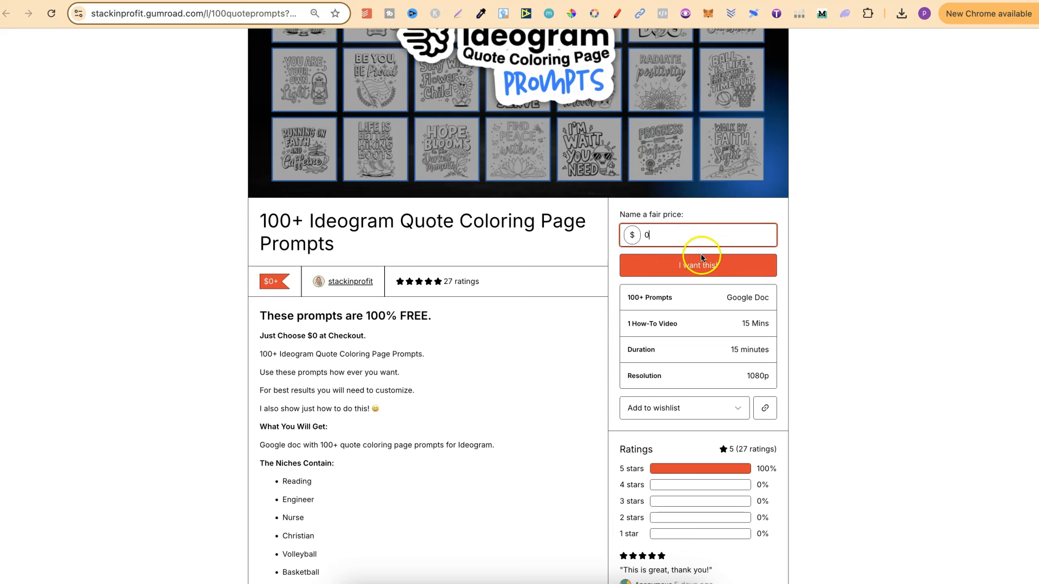
mouse_move(871, 296)
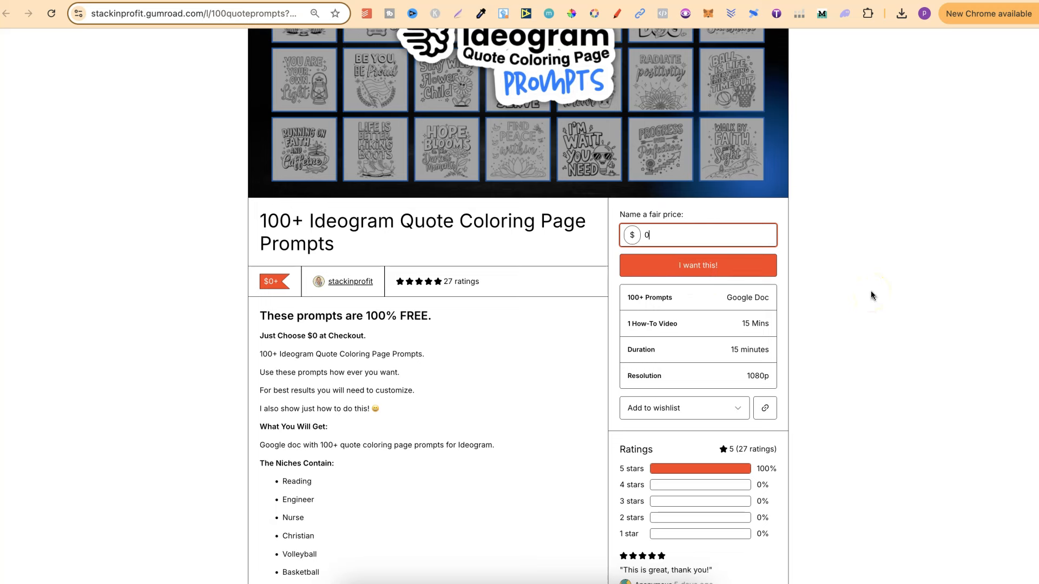
scroll(down, 3)
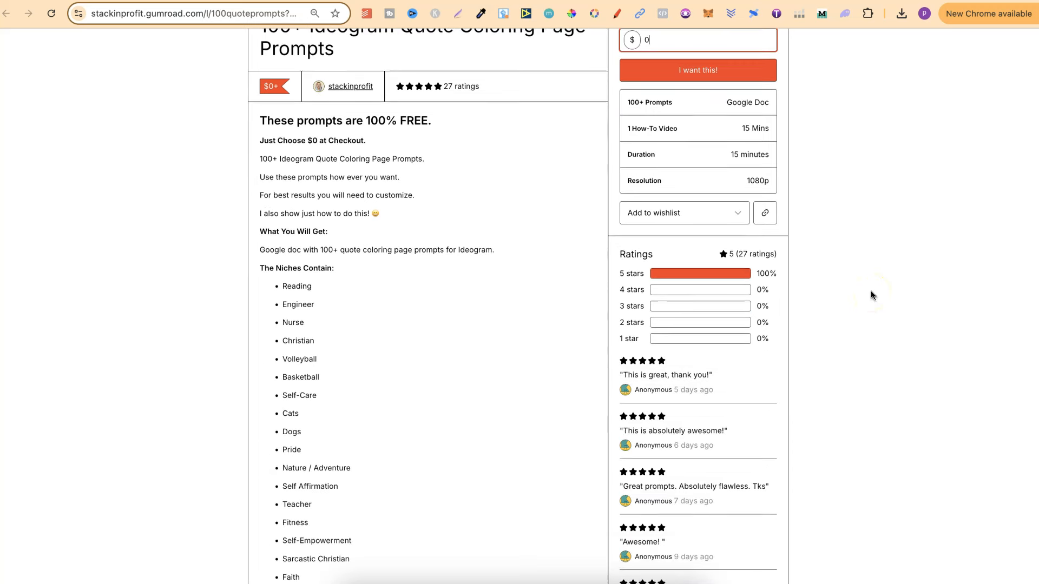
scroll(down, 3)
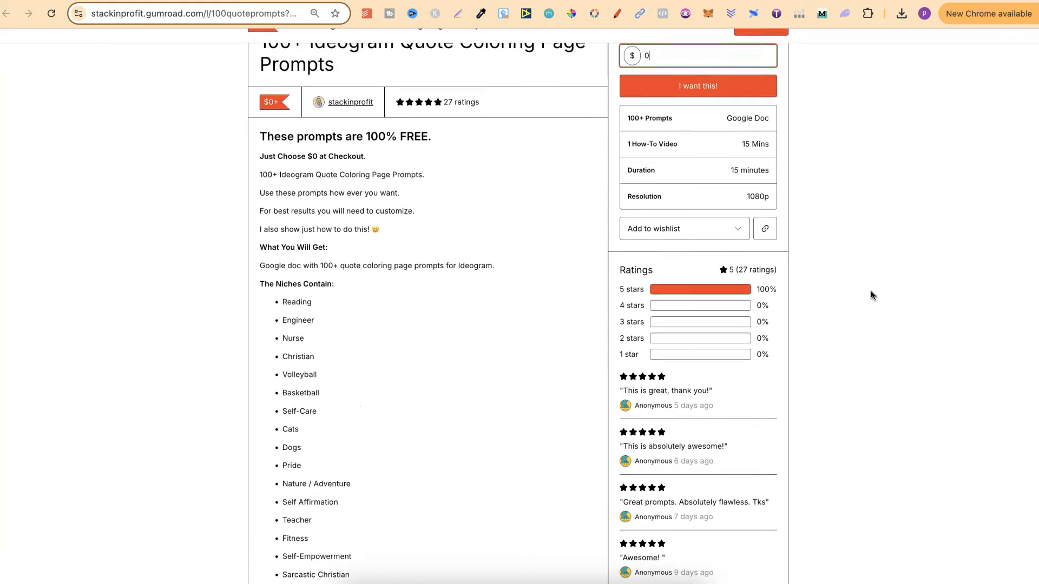
scroll(up, 3)
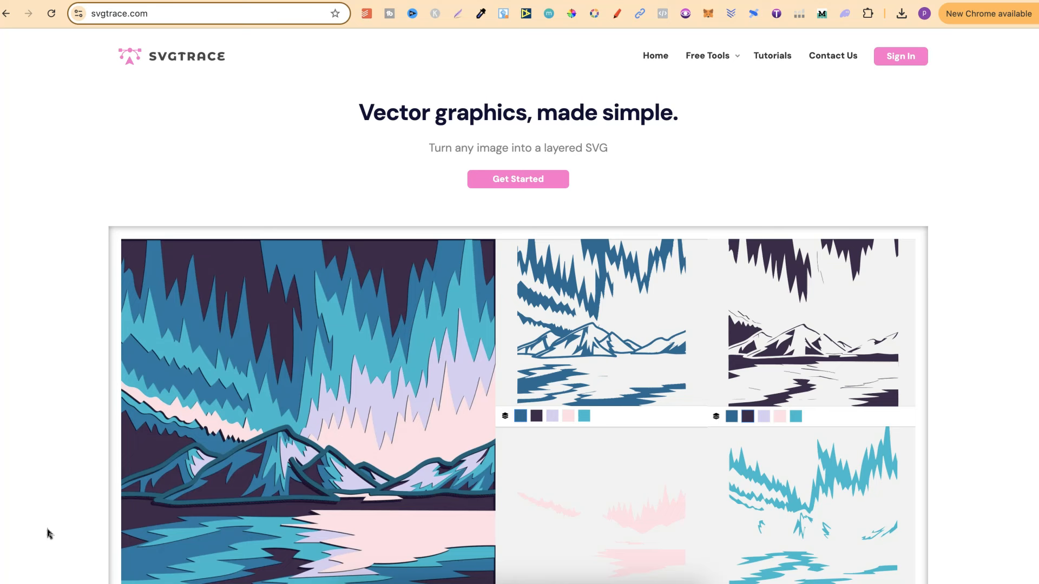
mouse_move(986, 414)
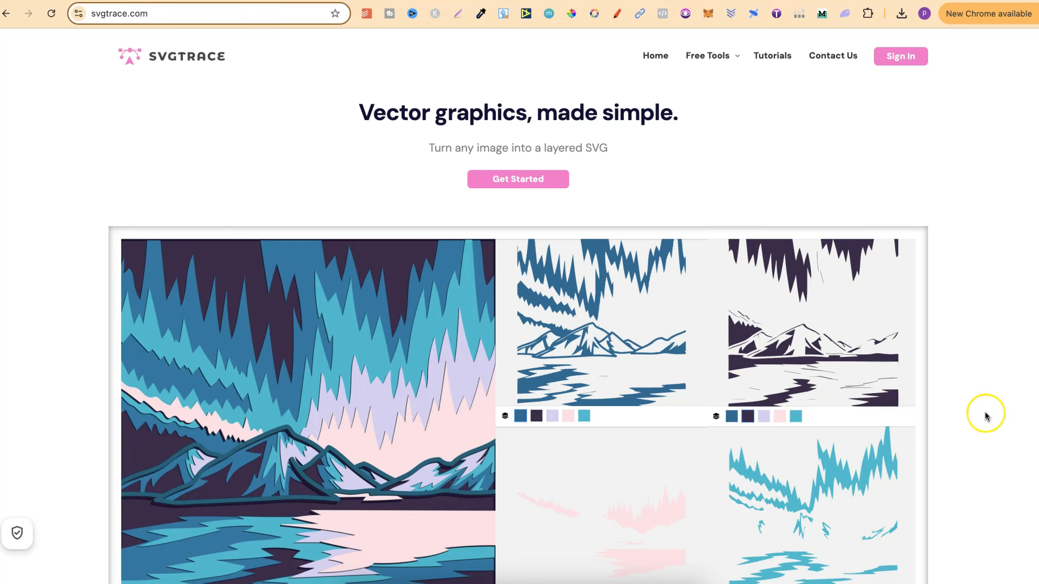
Browse SVGTrace's free and pro options, then show the Free Tools list including PNG to SVG
scroll(down, 3)
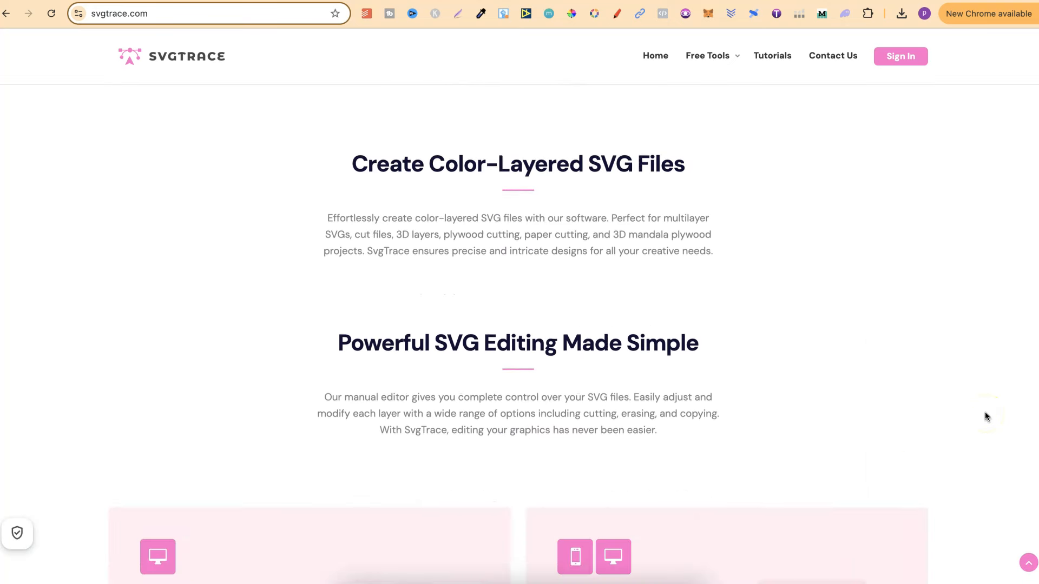
scroll(down, 3)
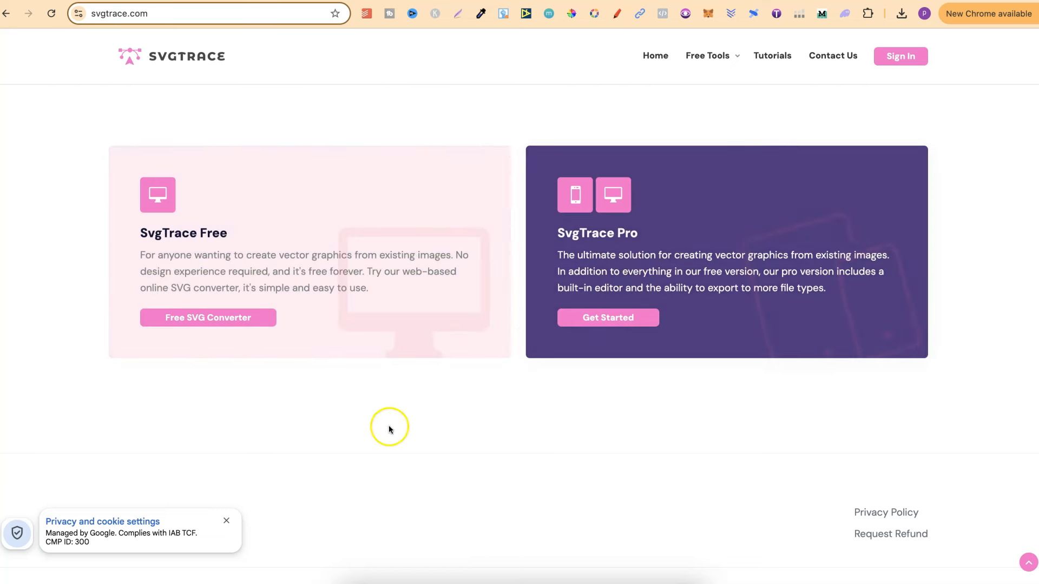
mouse_move(337, 453)
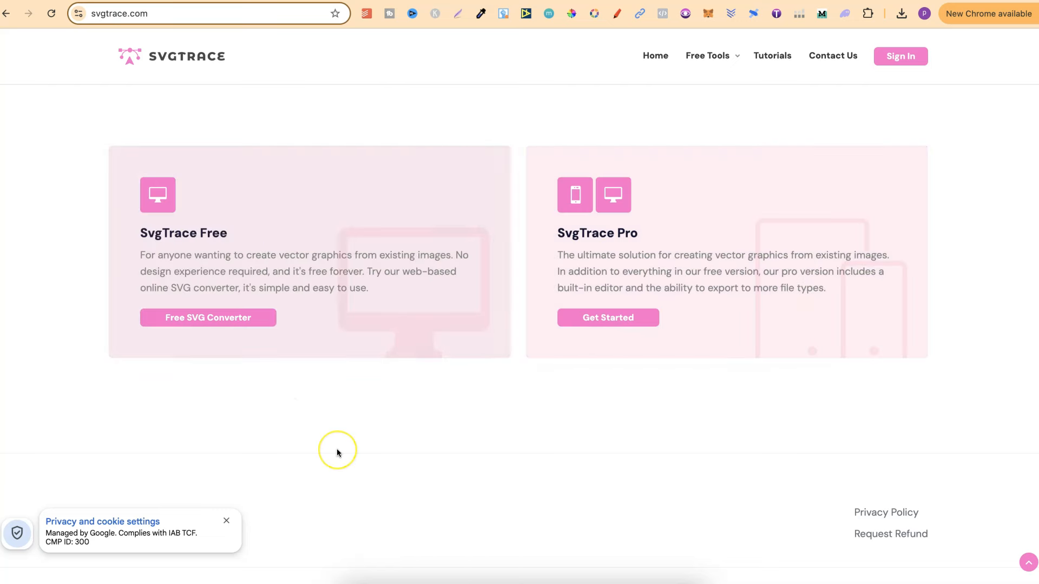
mouse_move(337, 454)
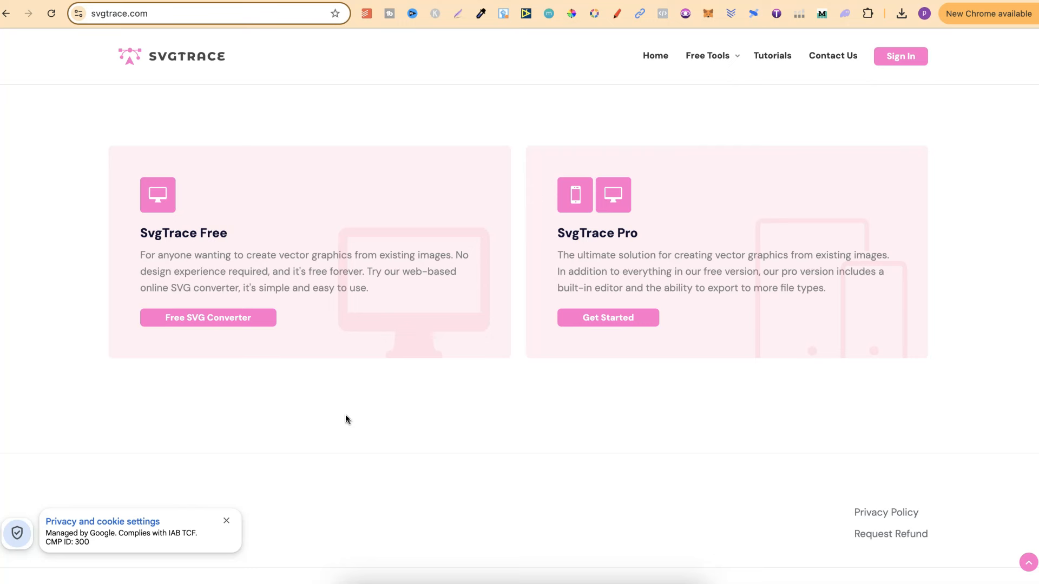
mouse_move(607, 272)
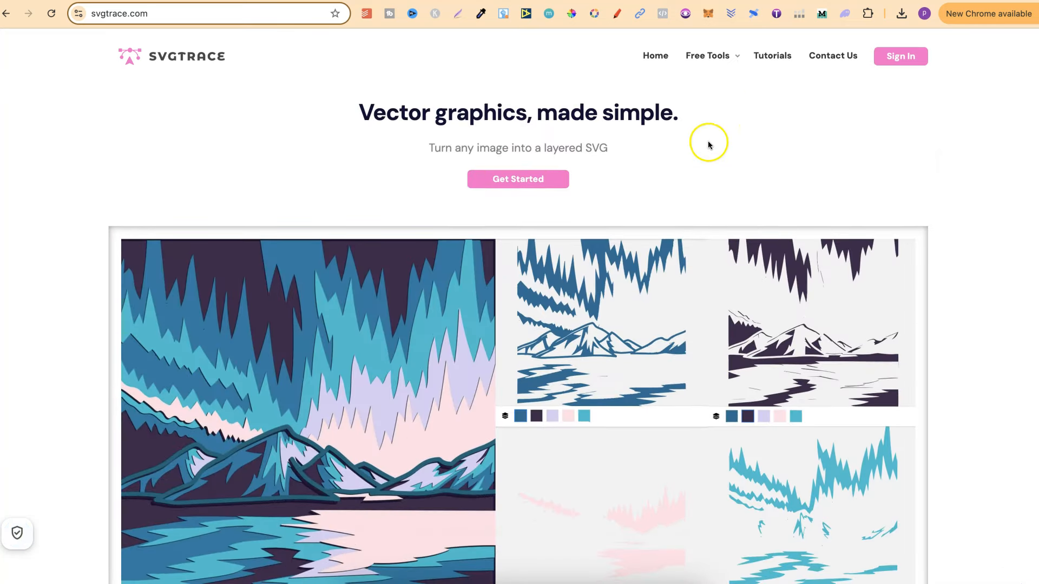
scroll(down, 3)
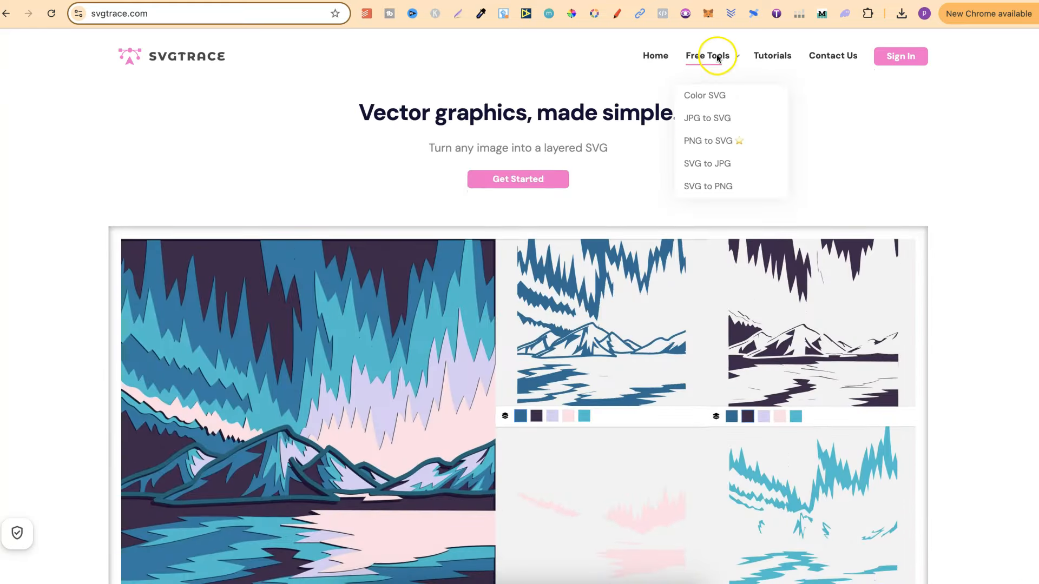
click(707, 140)
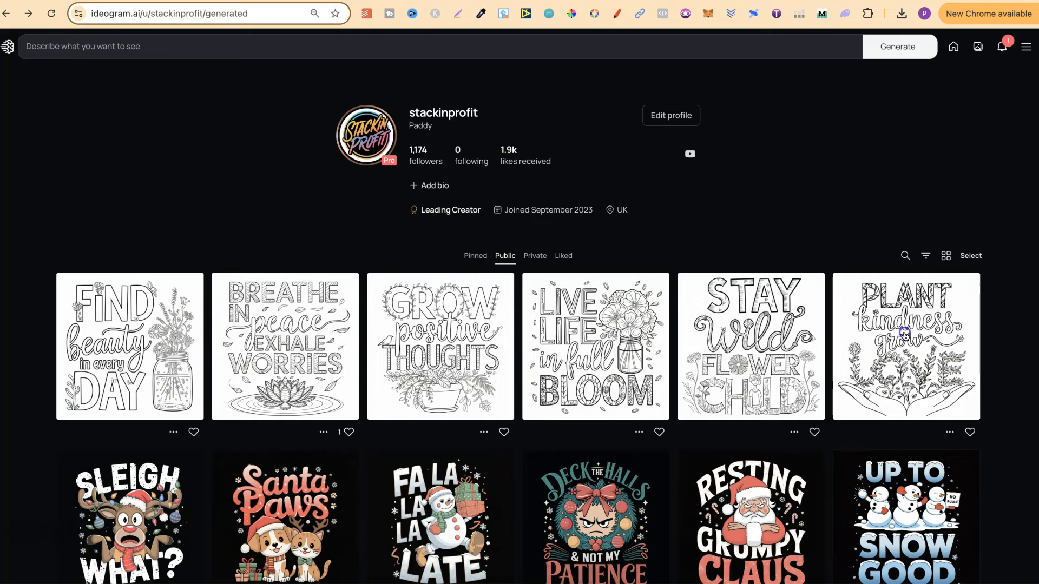
Open the Plant Kindness Grow Love coloring page and select its first thumbnail variation
click(905, 346)
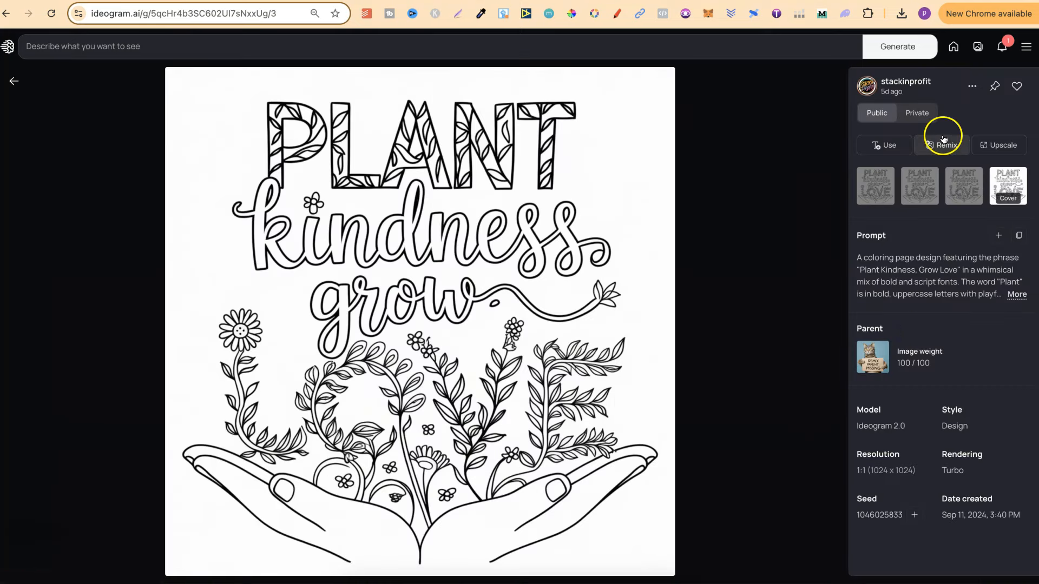
click(874, 187)
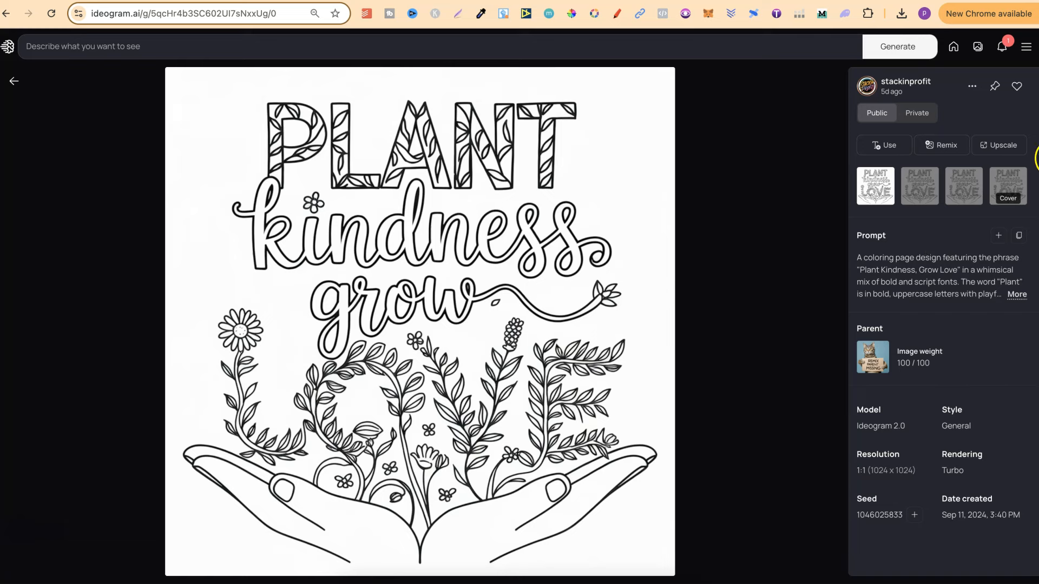
click(971, 86)
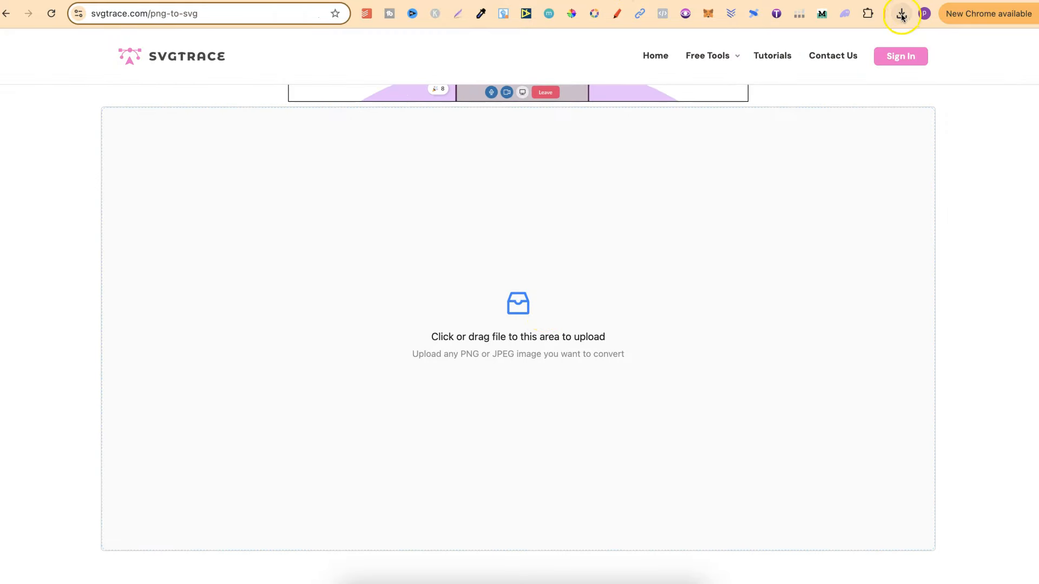
Load the page, remove the 1a1a1b layer, keep 030304 visible and convert
click(900, 13)
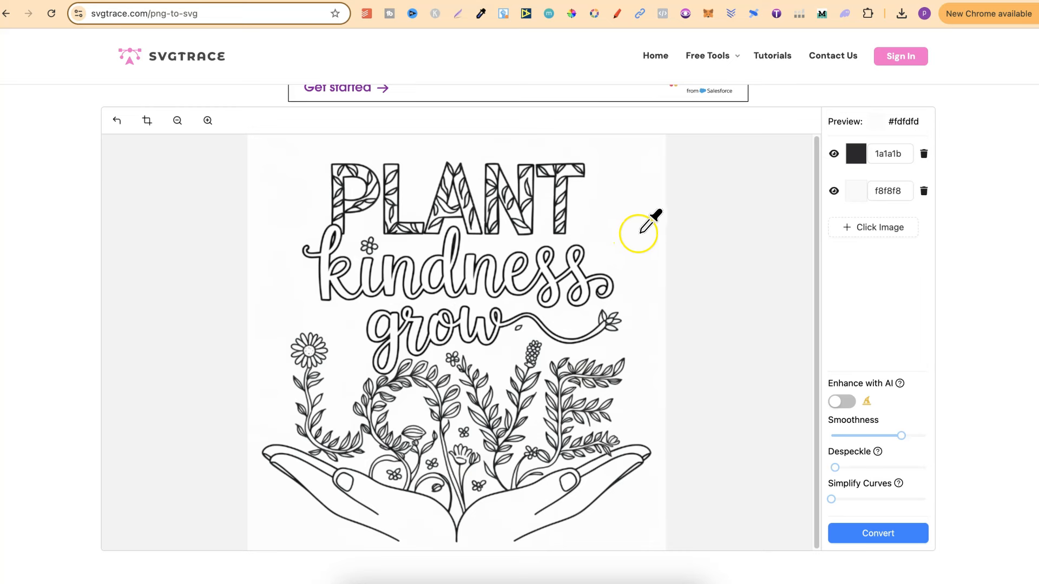
mouse_move(646, 192)
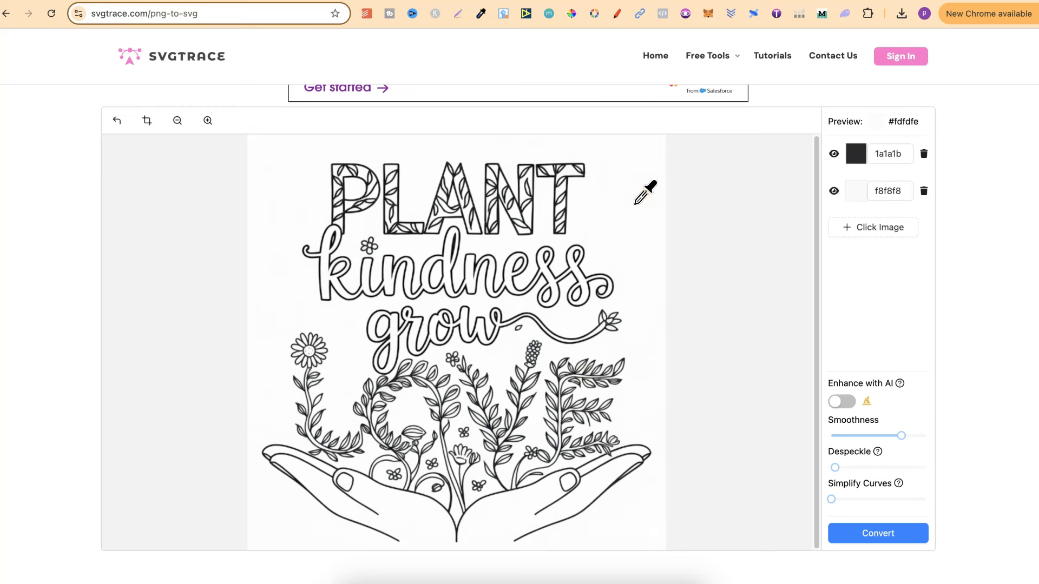
mouse_move(610, 239)
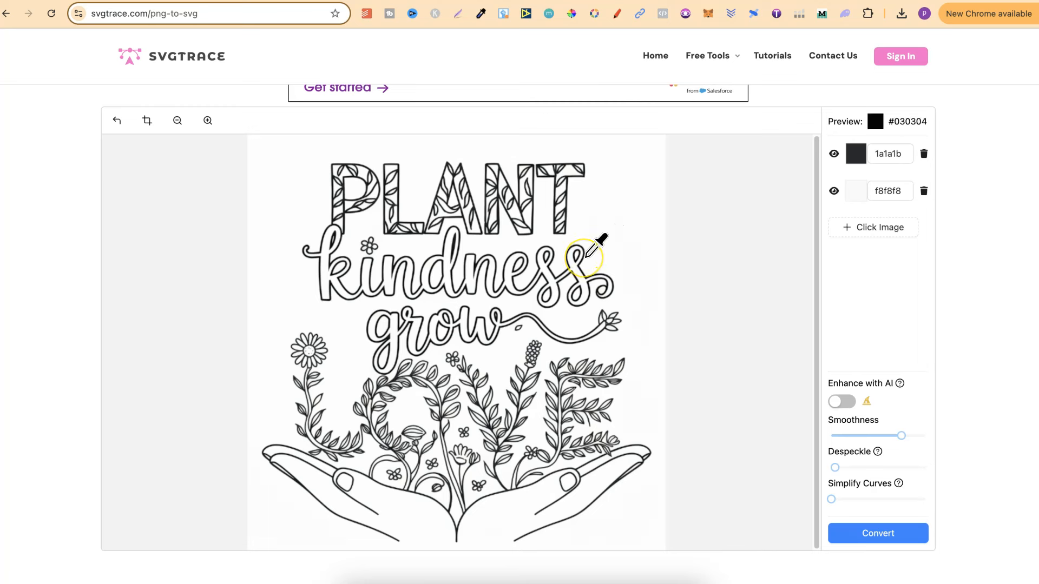
click(586, 259)
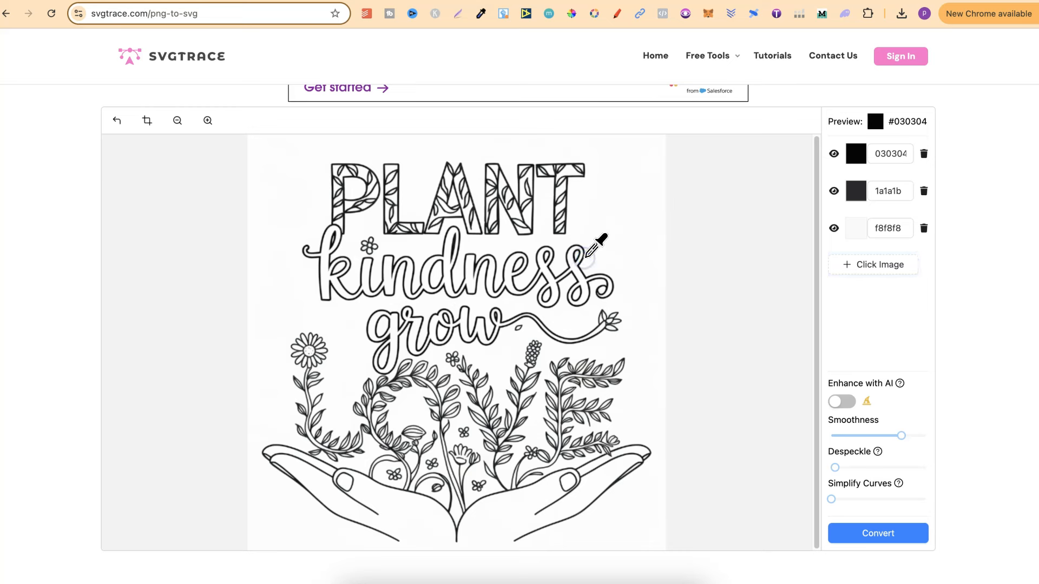
click(855, 153)
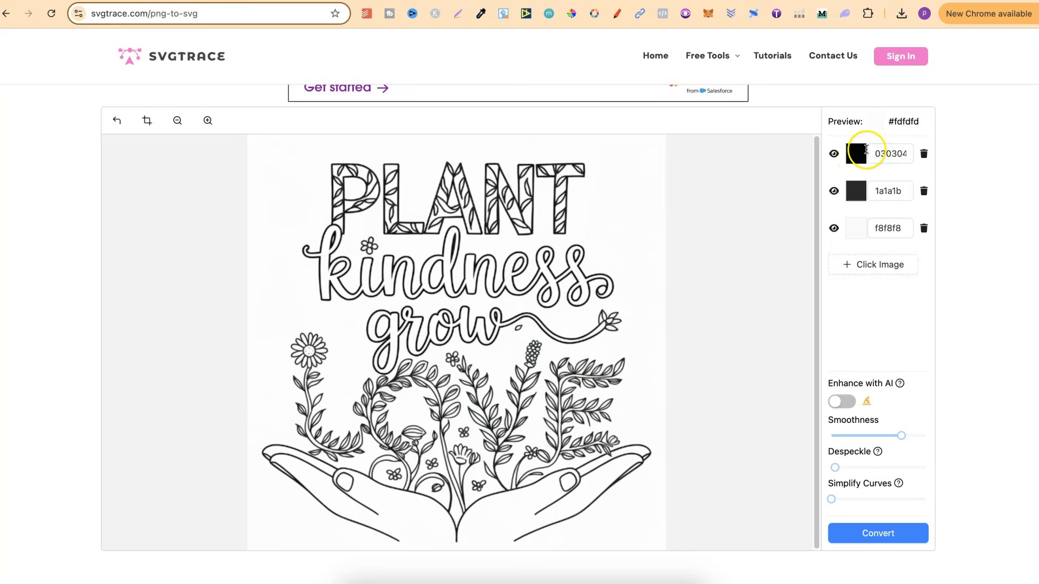
click(923, 191)
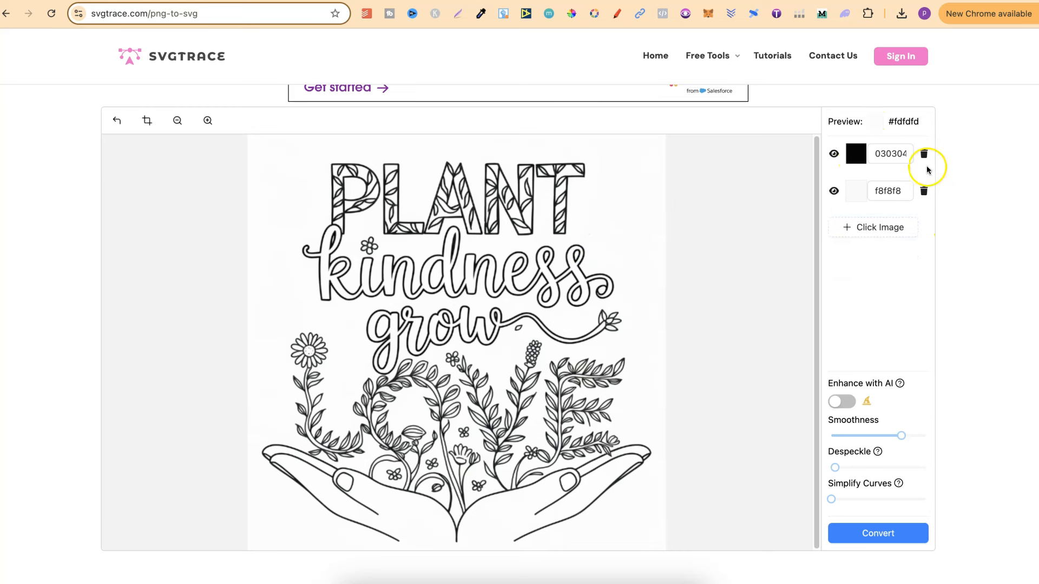
click(890, 153)
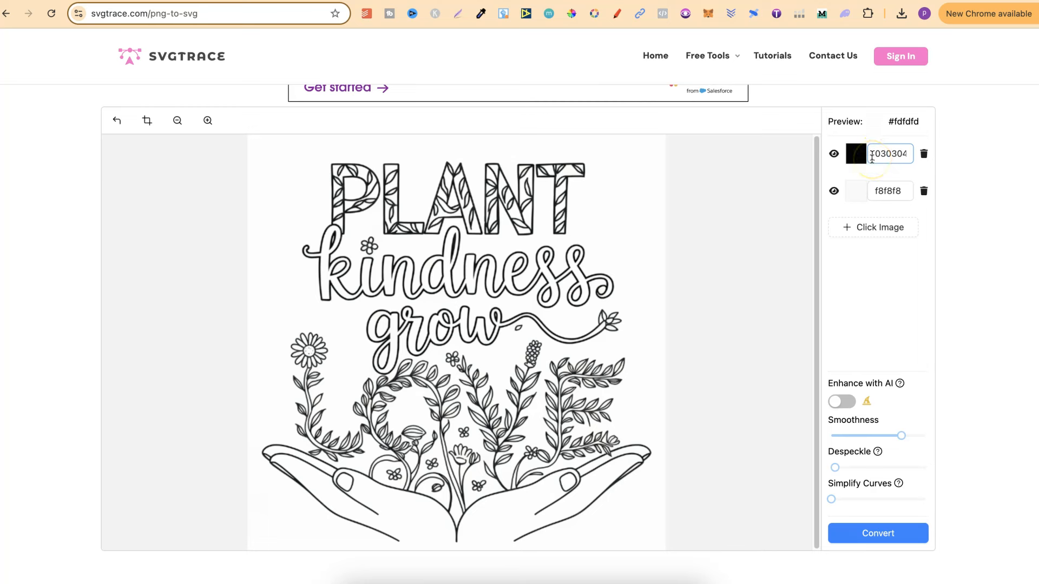
mouse_move(833, 192)
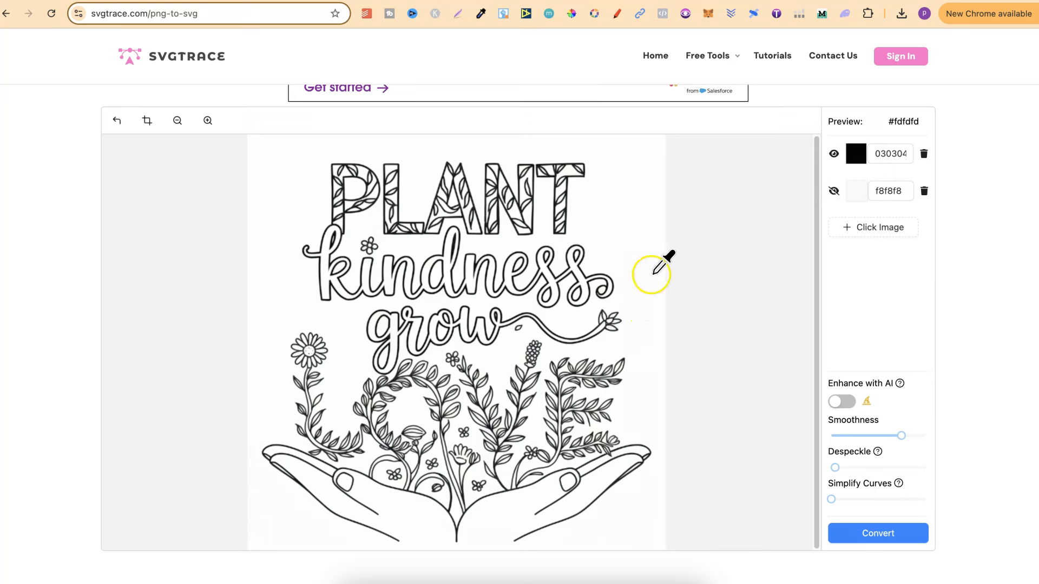
mouse_move(962, 227)
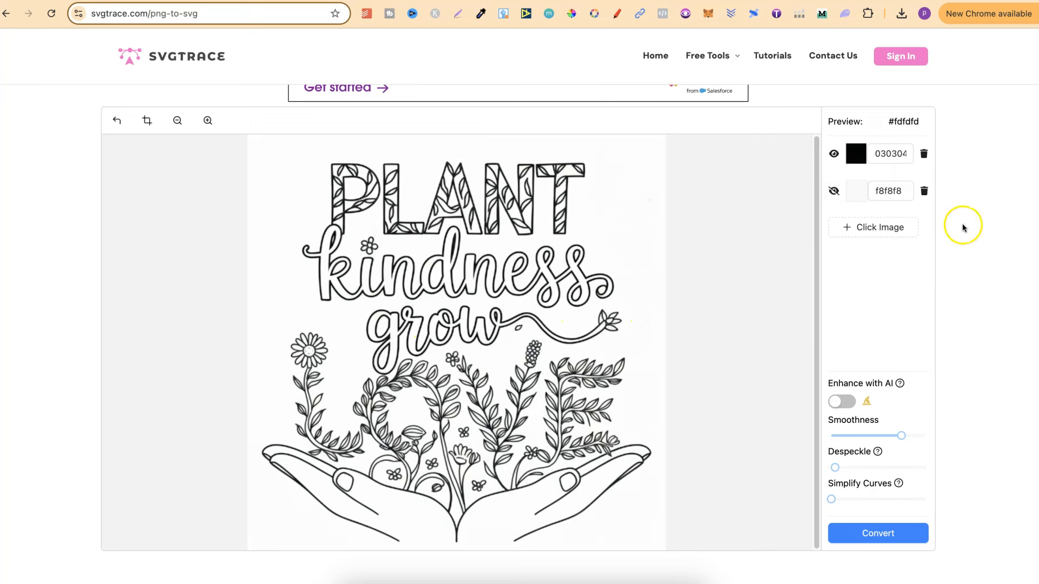
mouse_move(930, 494)
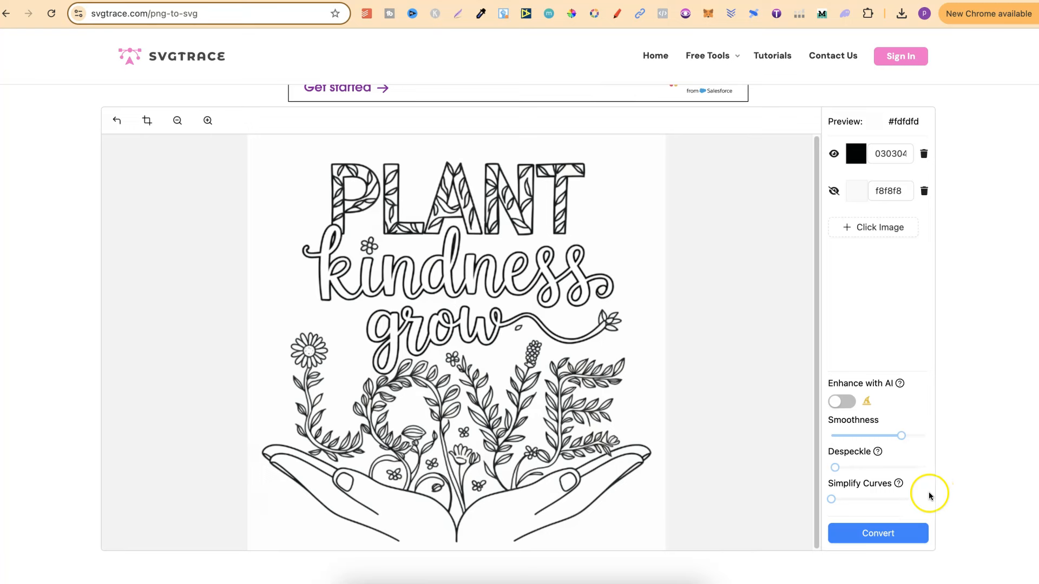
click(877, 533)
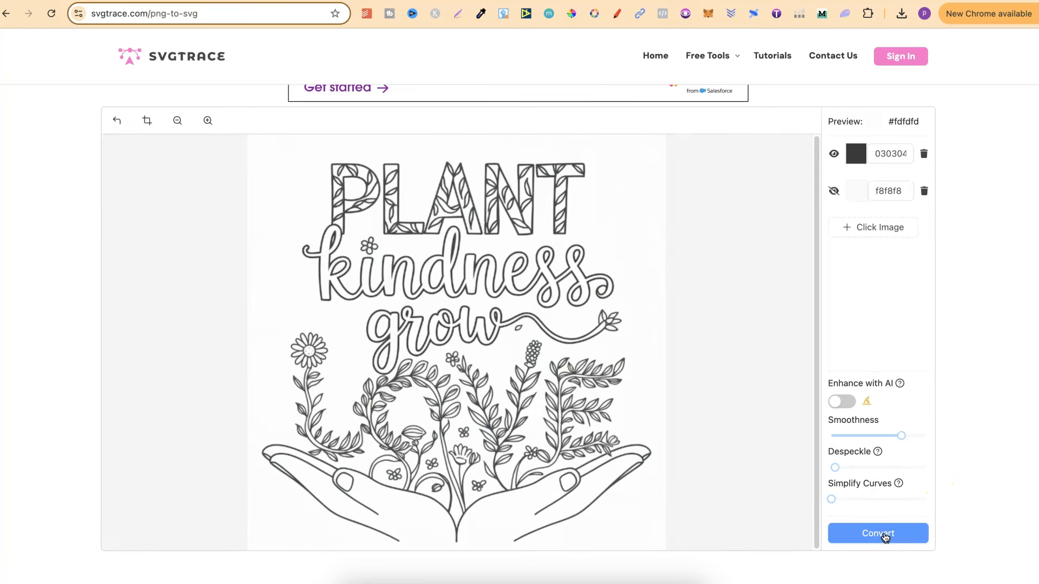
Open the one-layer Plant Kindness trace in the editor and close 'Unlock More Editing Features'
click(877, 534)
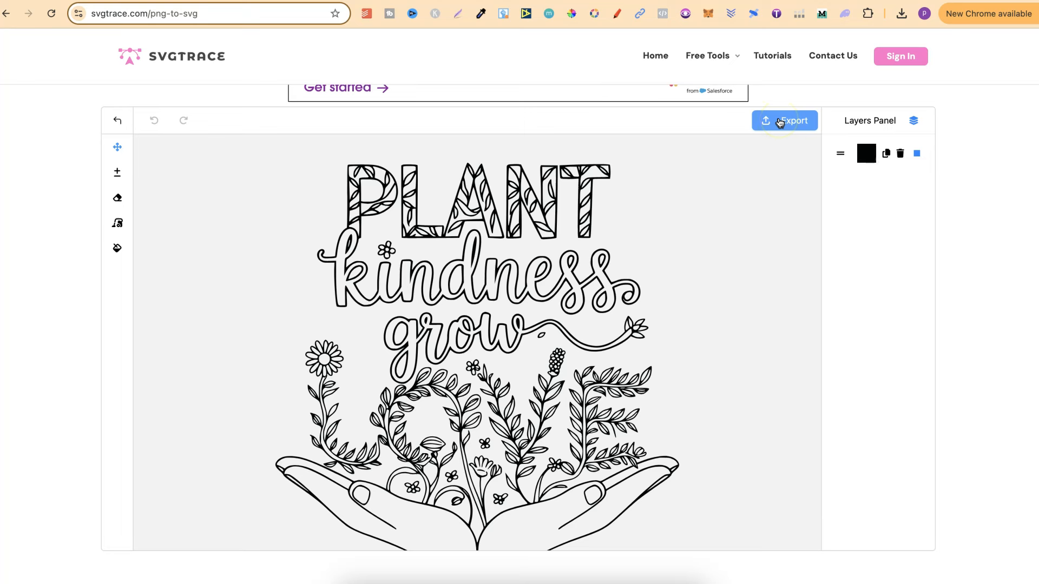
mouse_move(373, 130)
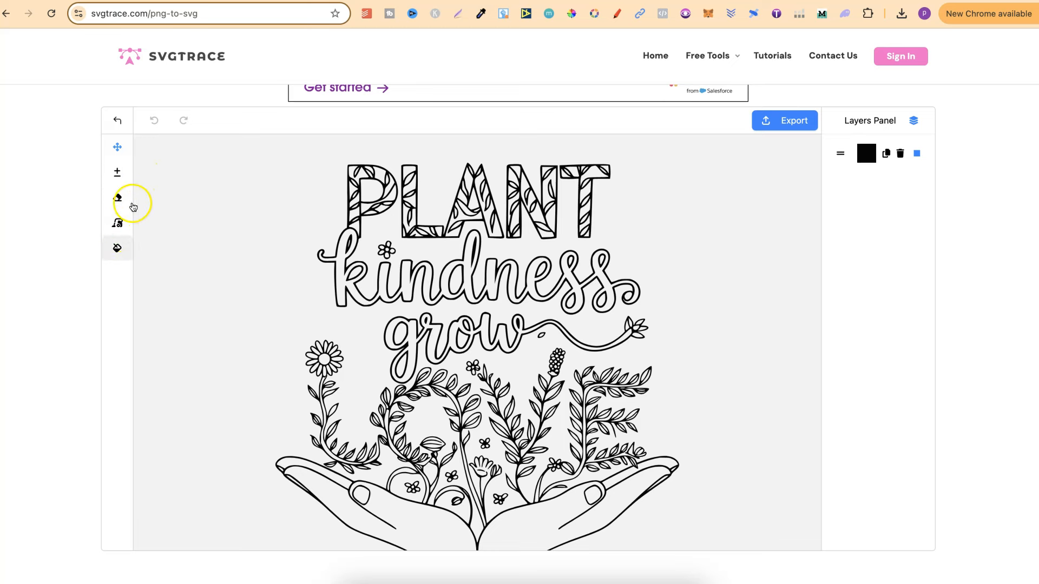
click(117, 198)
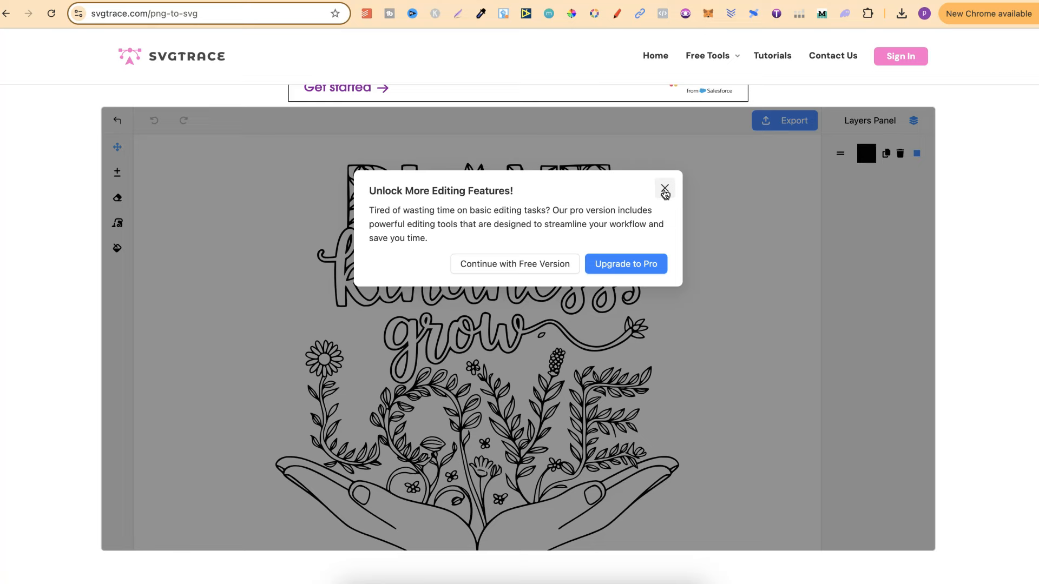
click(665, 189)
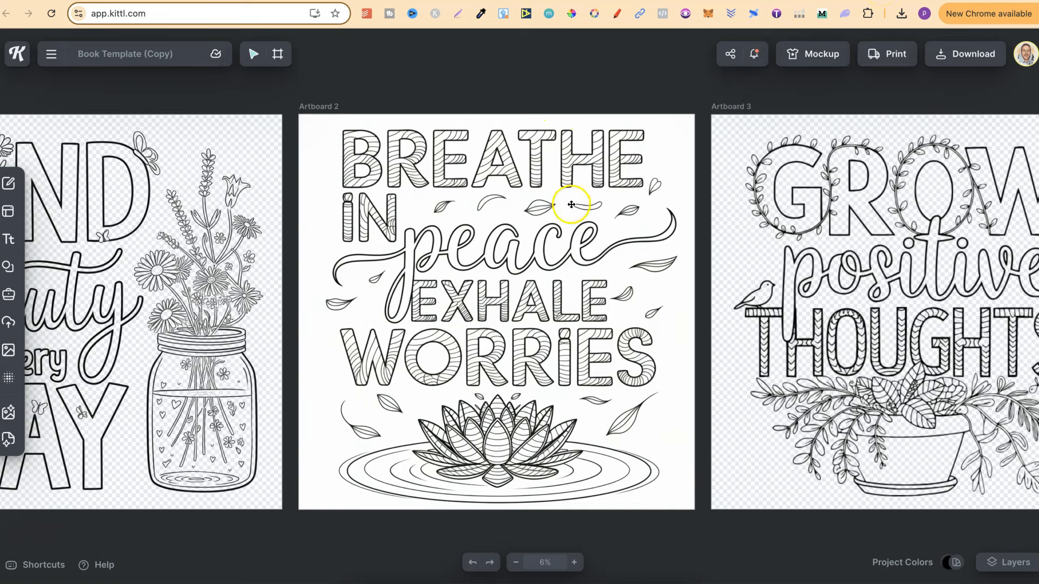
mouse_move(560, 239)
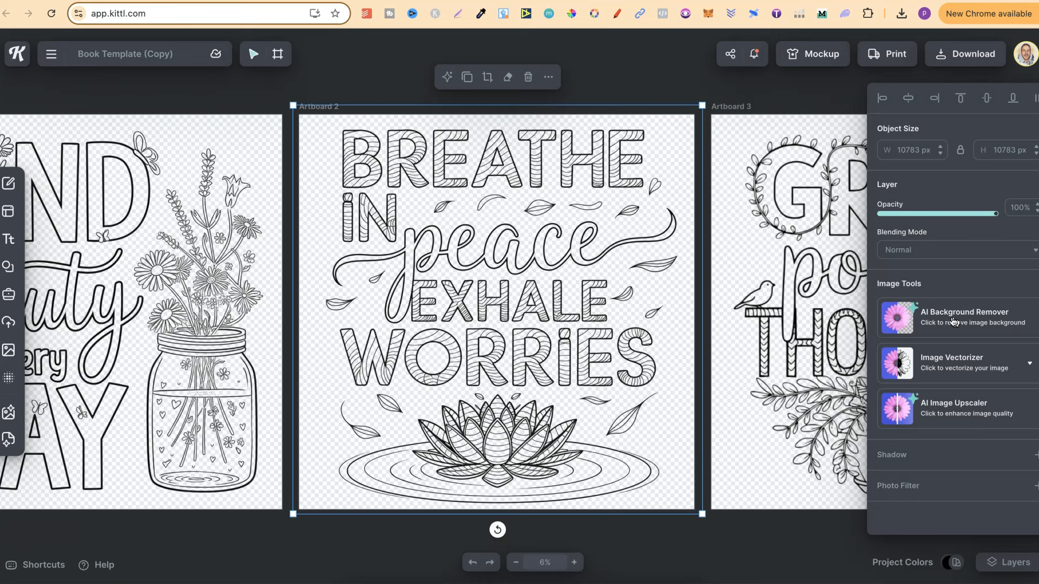
Enter Eraser mode on the Artboard 2 Breathe In Peace image, then exit without erasing
right_click(619, 306)
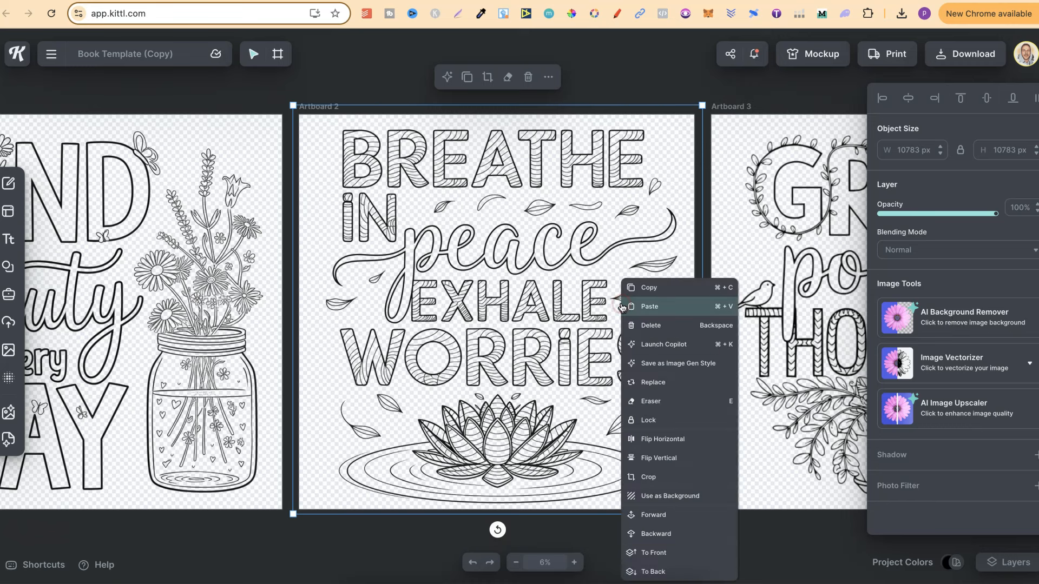
click(649, 402)
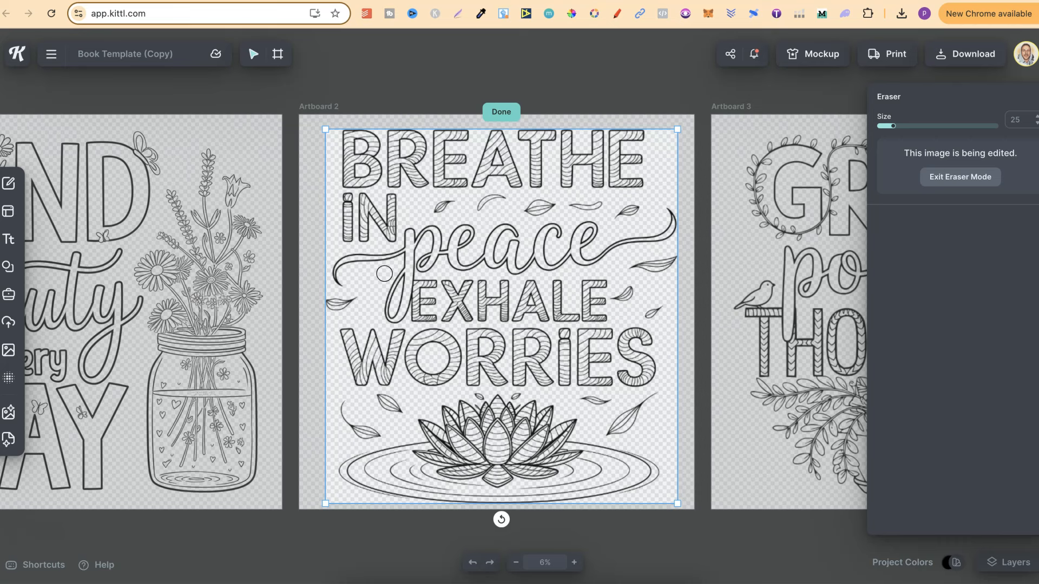
mouse_move(548, 85)
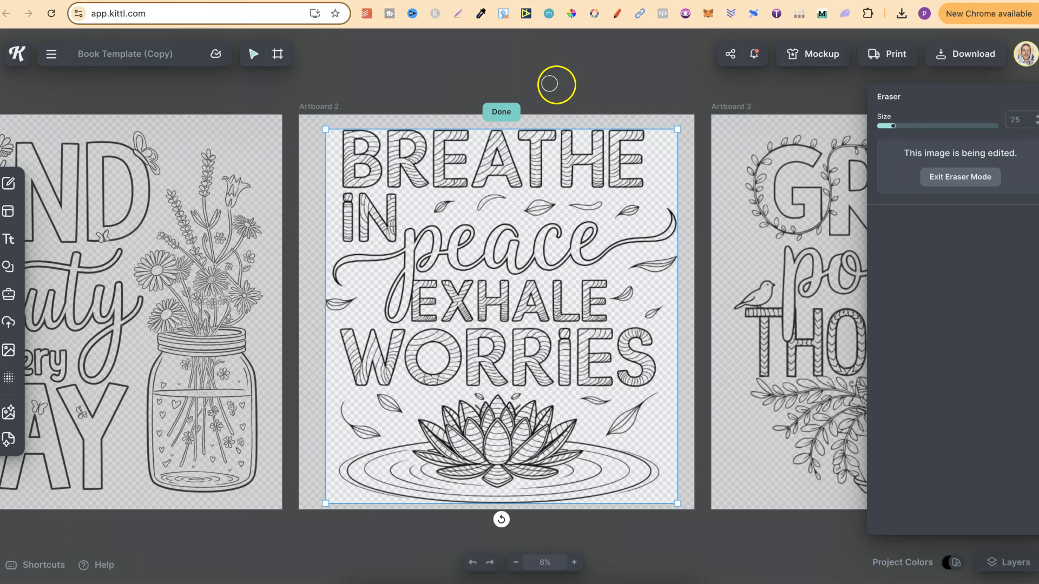
mouse_move(959, 177)
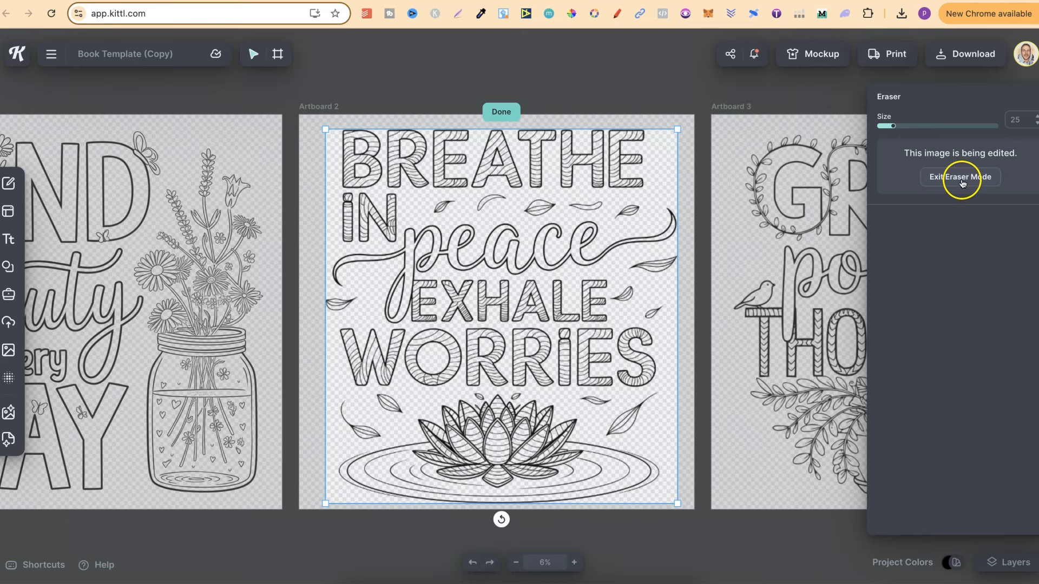
click(959, 177)
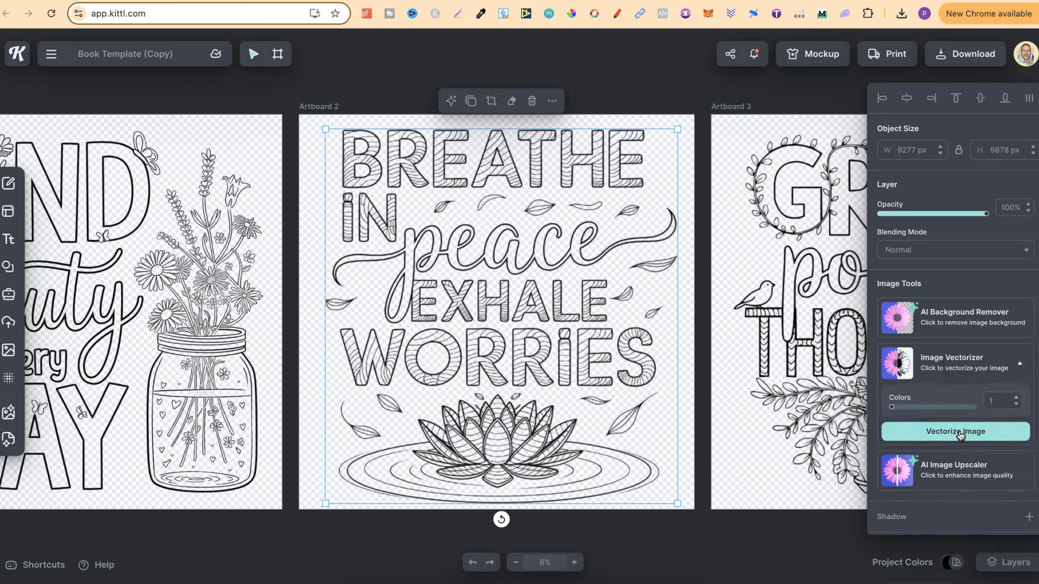
Vectorize the Breathe In Peace image with 1 colour, then download the Plant Kindness SVG
click(954, 431)
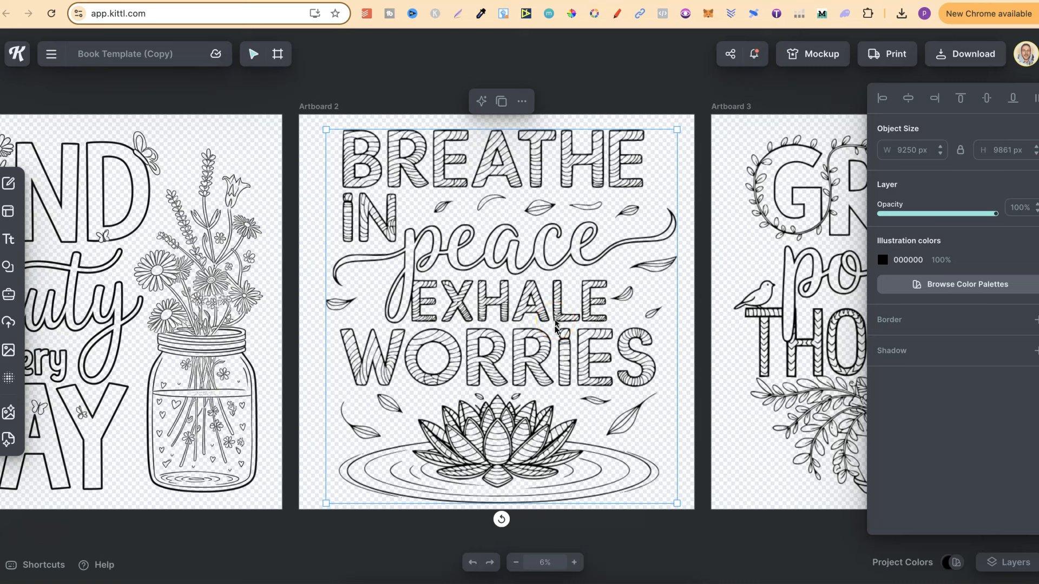
mouse_move(687, 55)
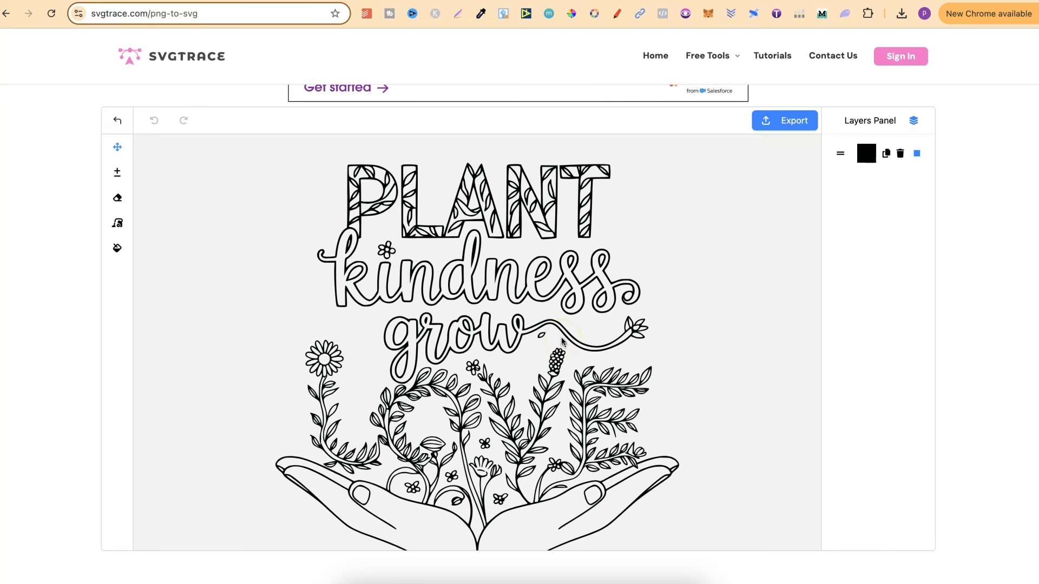
click(785, 121)
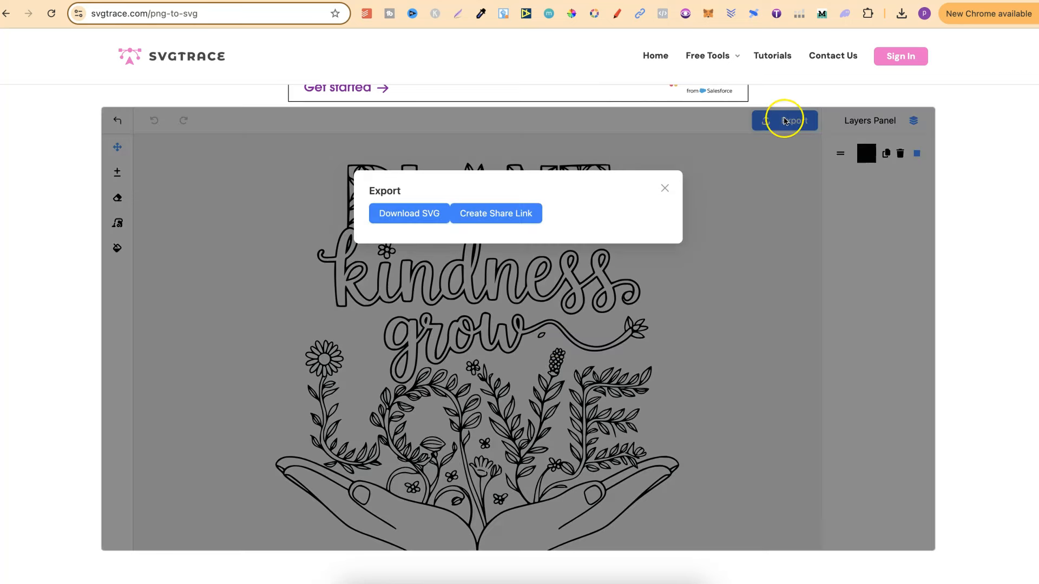
click(408, 213)
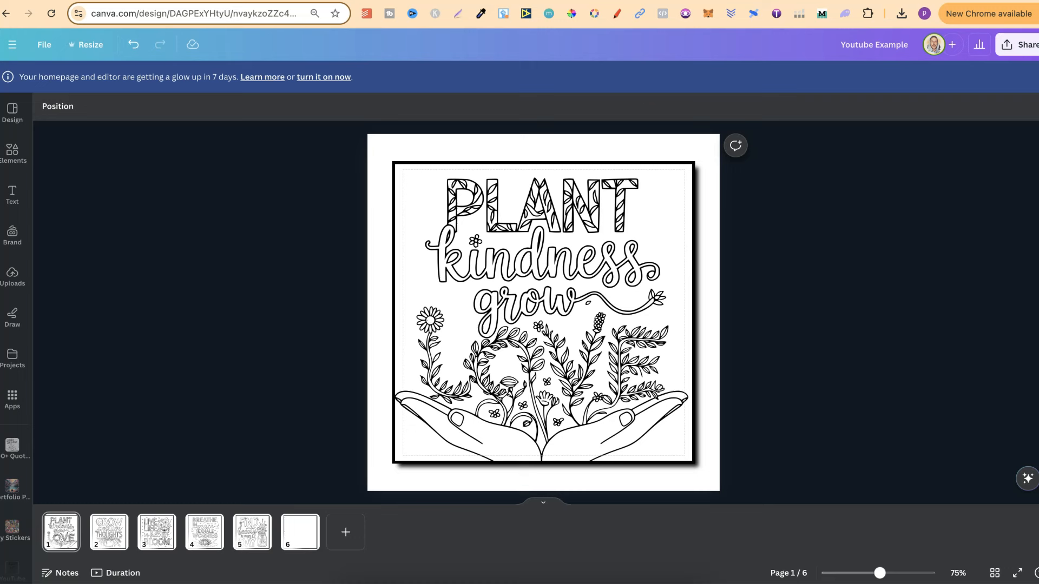
Upload trace.svg to Canva and fit it inside the frame on page 6
click(901, 13)
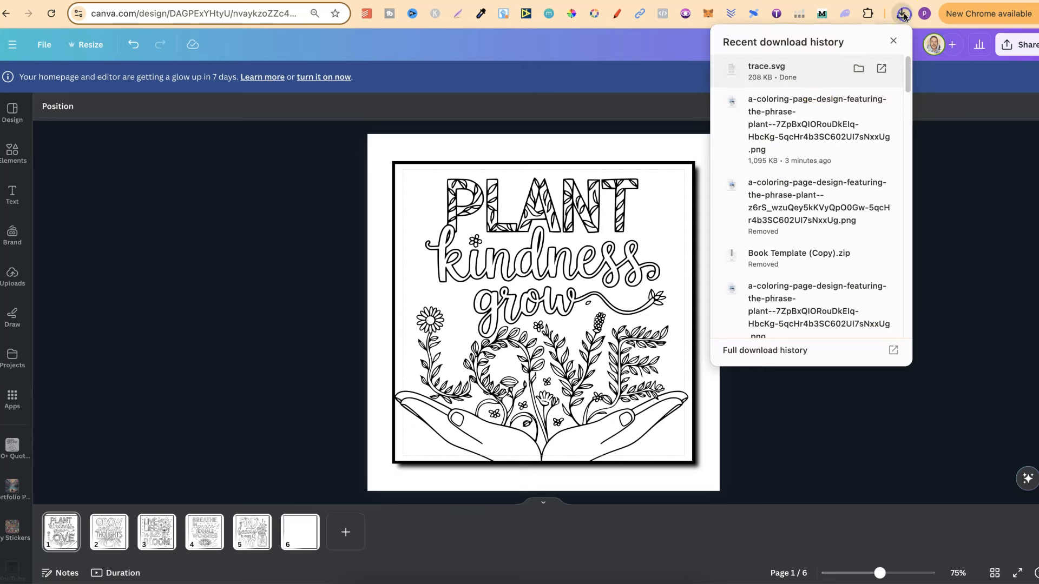
click(13, 275)
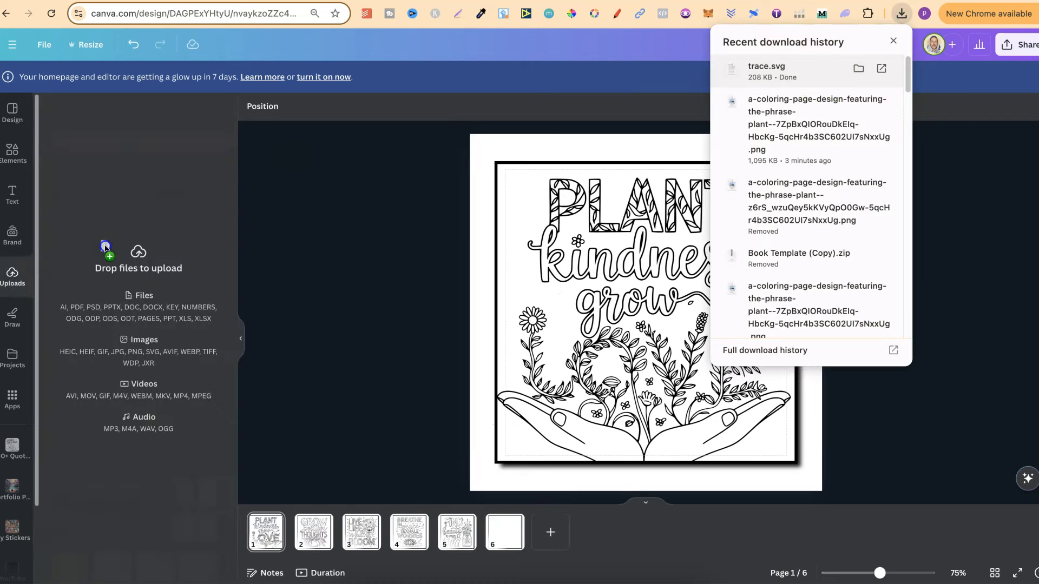
click(892, 41)
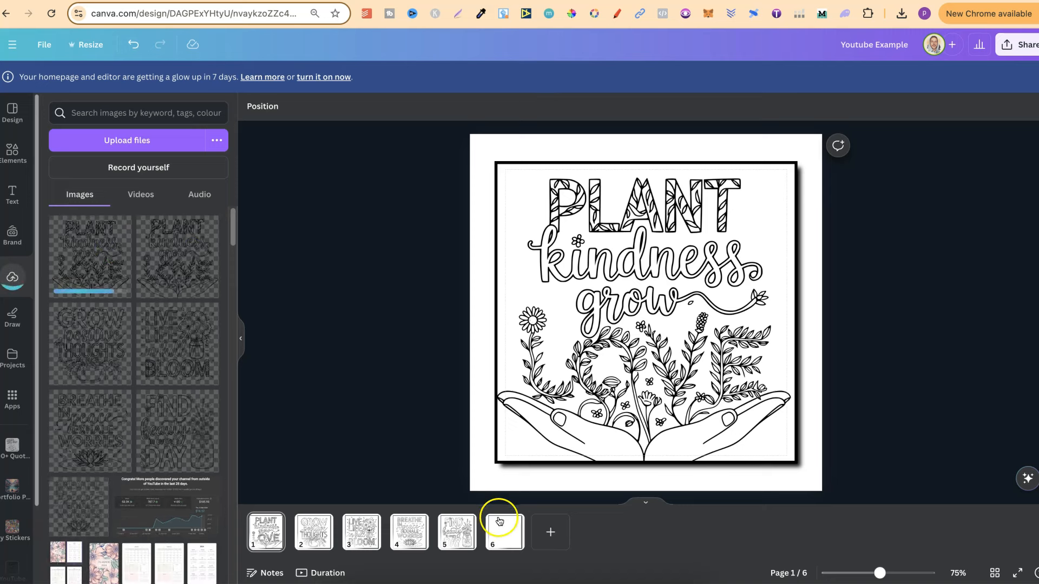
click(504, 532)
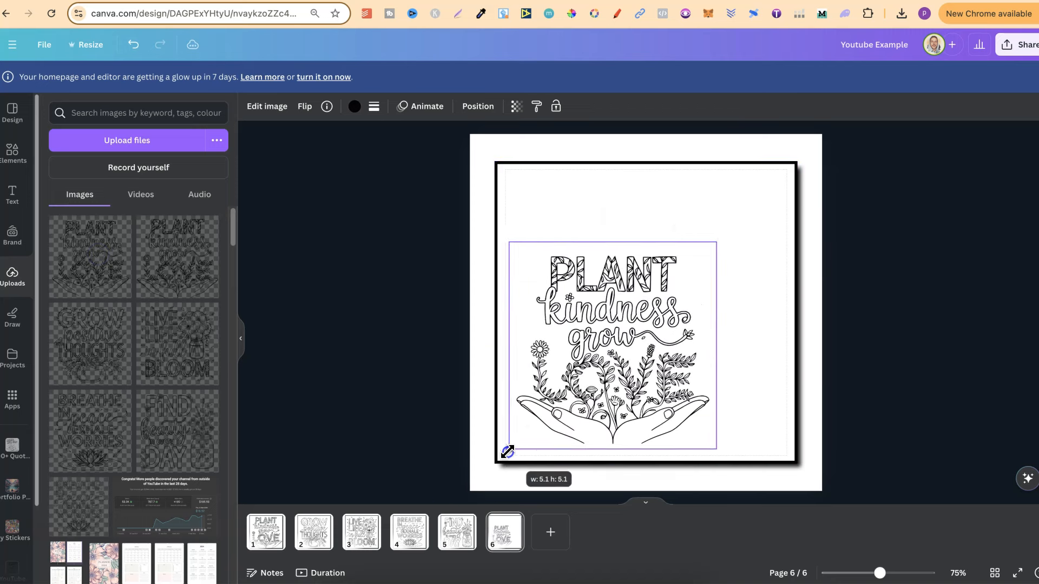
click(602, 331)
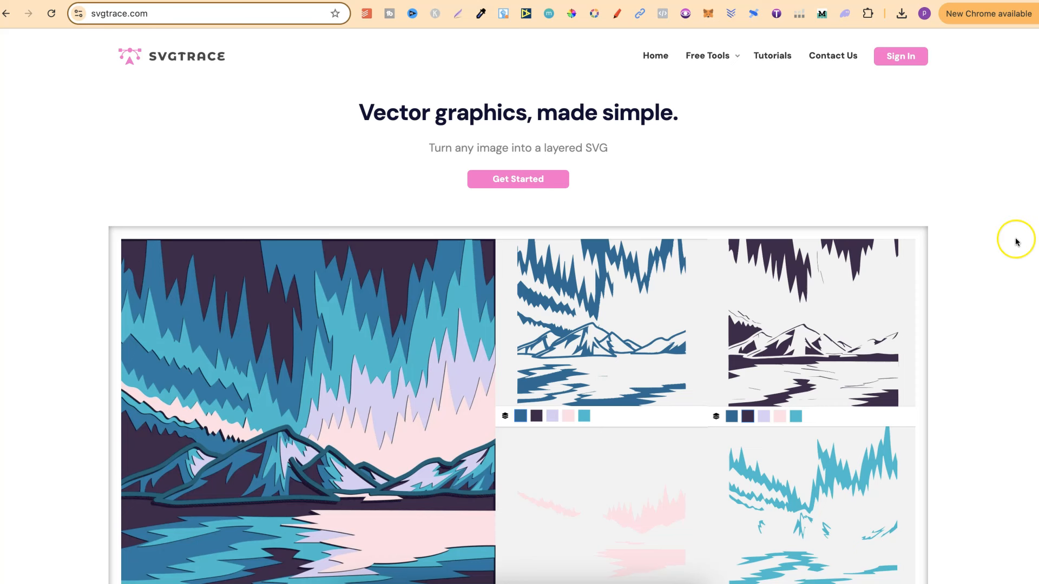
mouse_move(1016, 244)
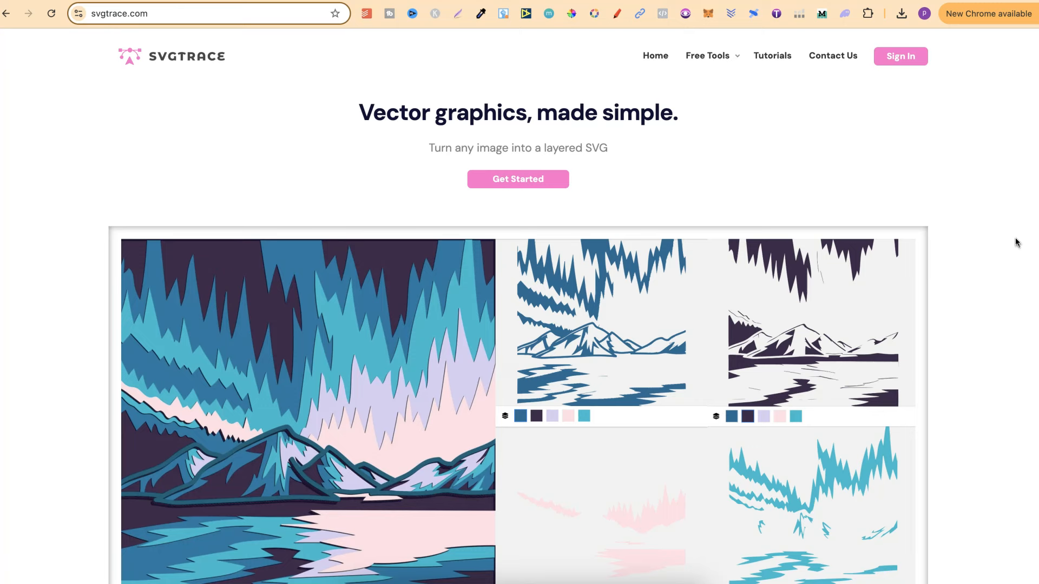
scroll(down, 3)
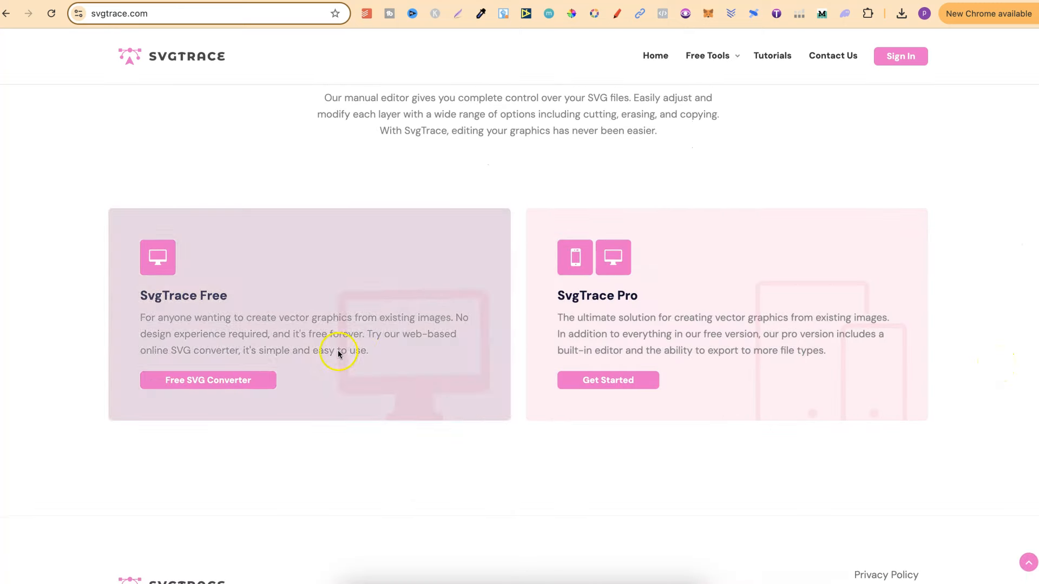
mouse_move(301, 337)
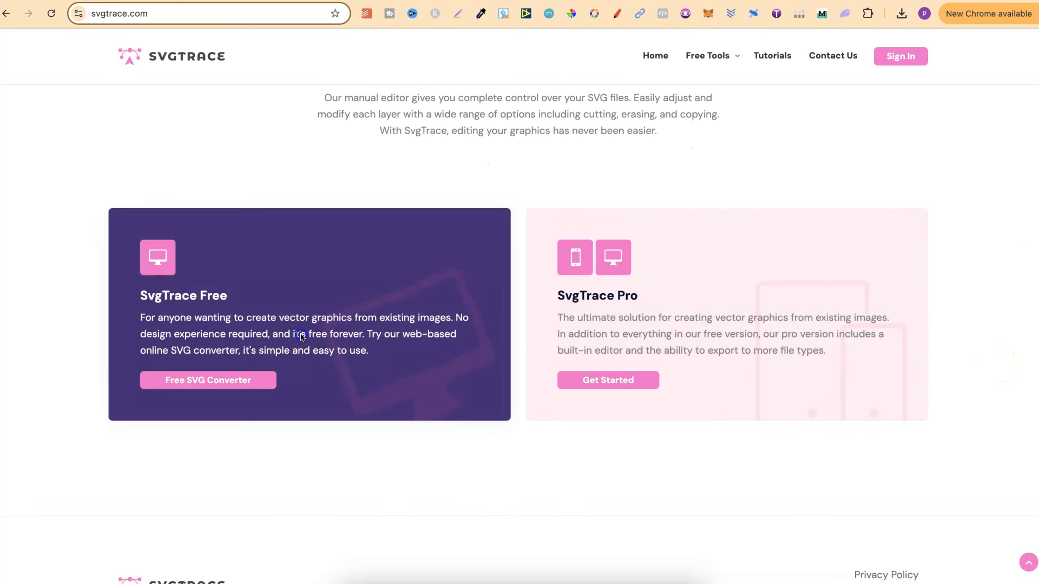
mouse_move(973, 363)
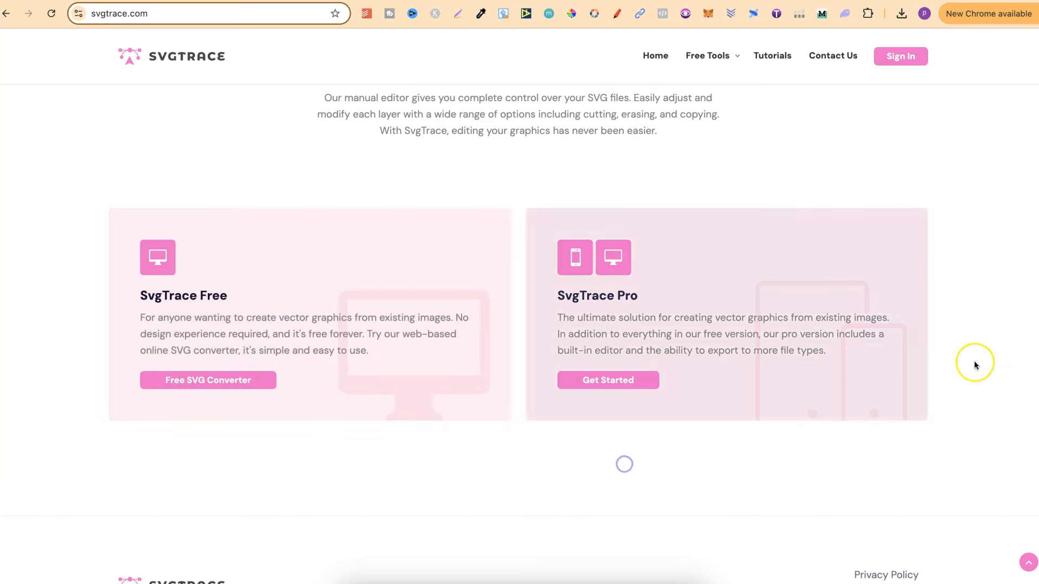
scroll(up, 3)
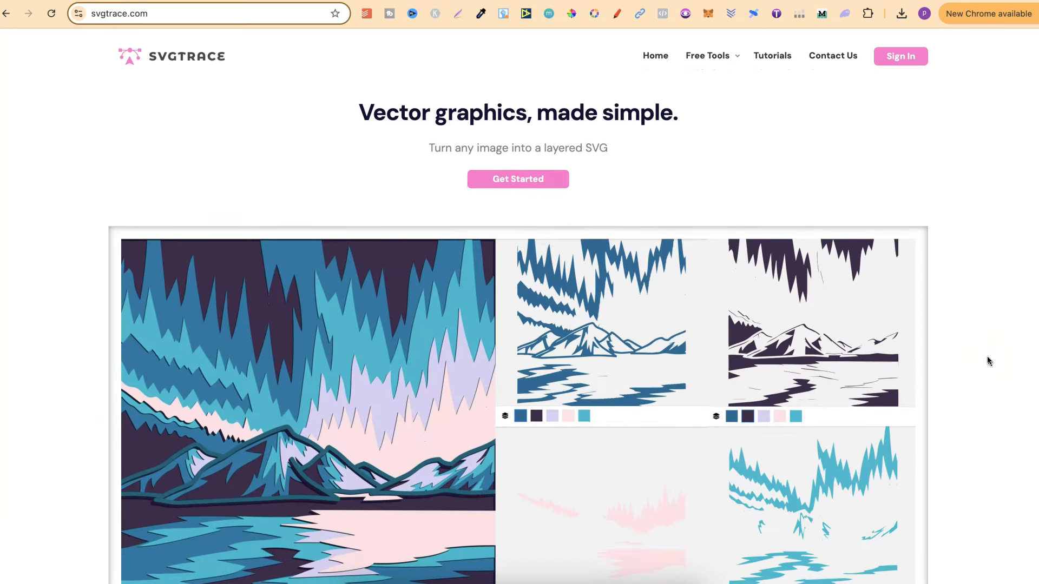